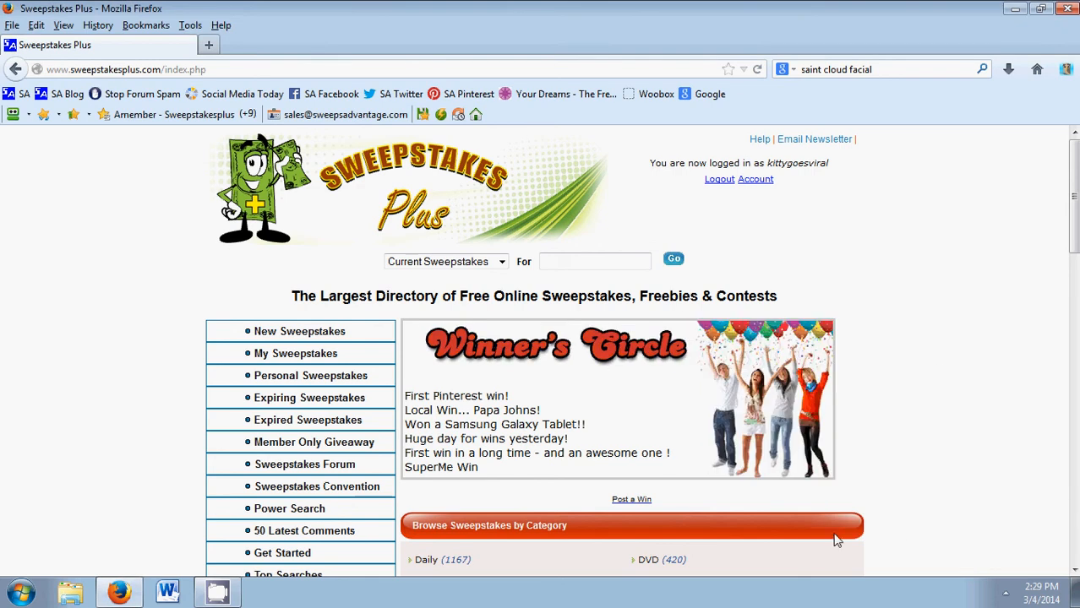
mouse_move(825, 579)
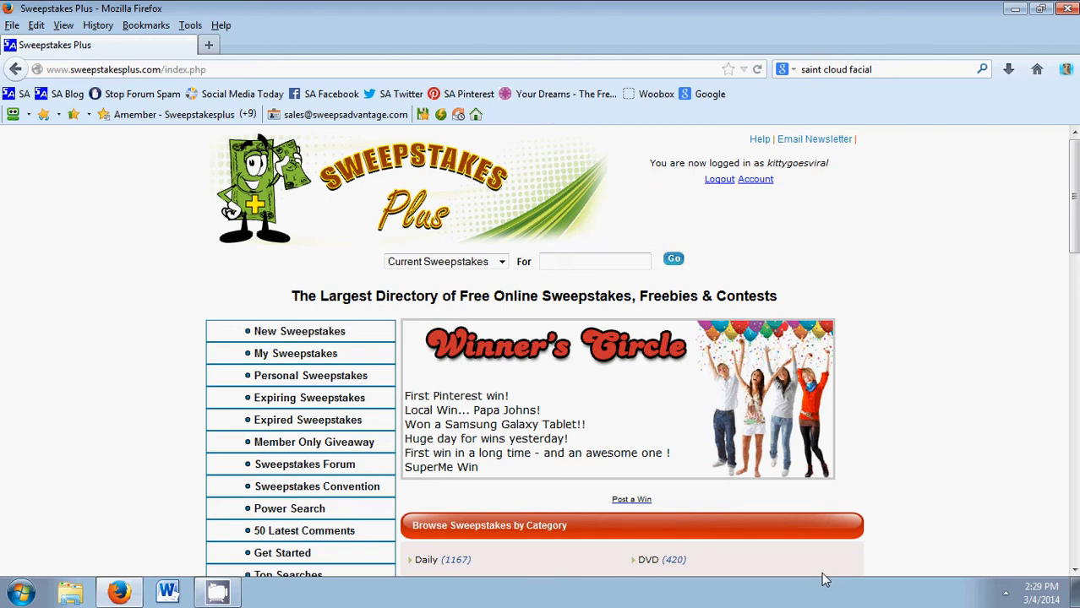
mouse_move(180, 250)
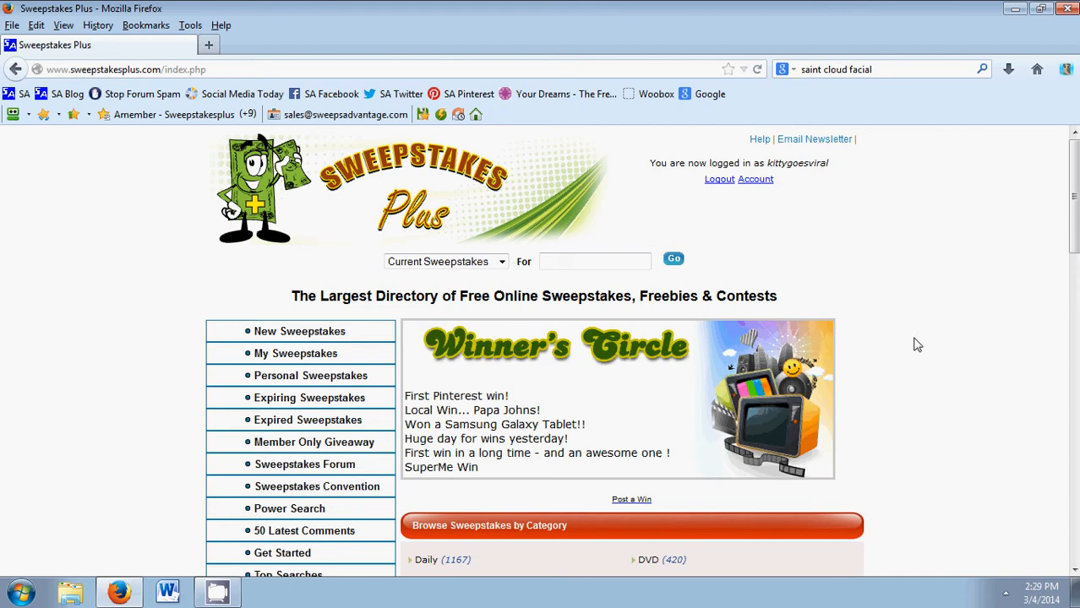
mouse_move(782, 177)
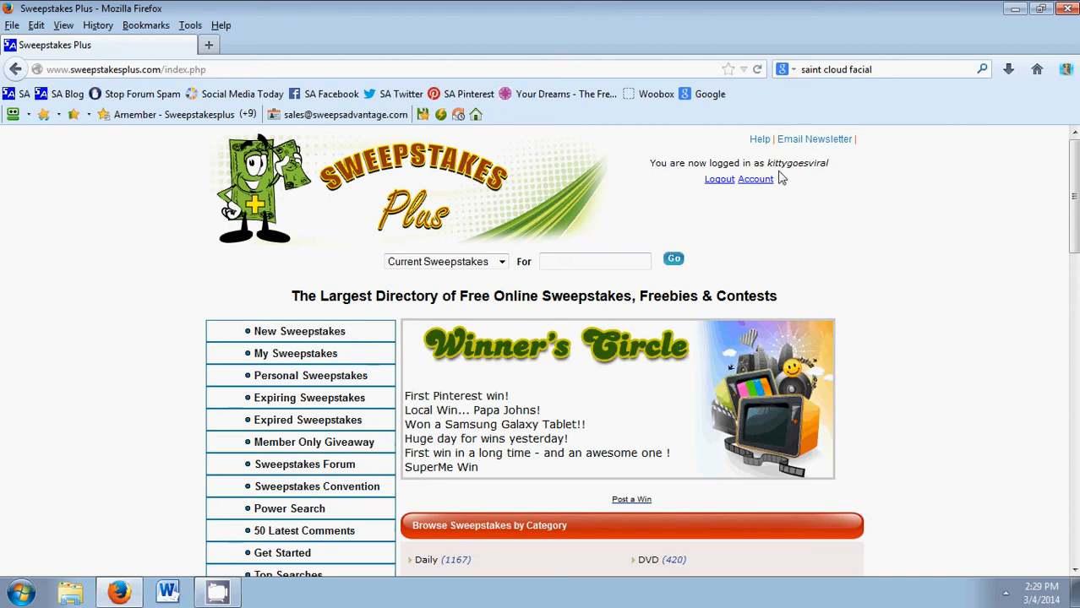
mouse_move(285, 240)
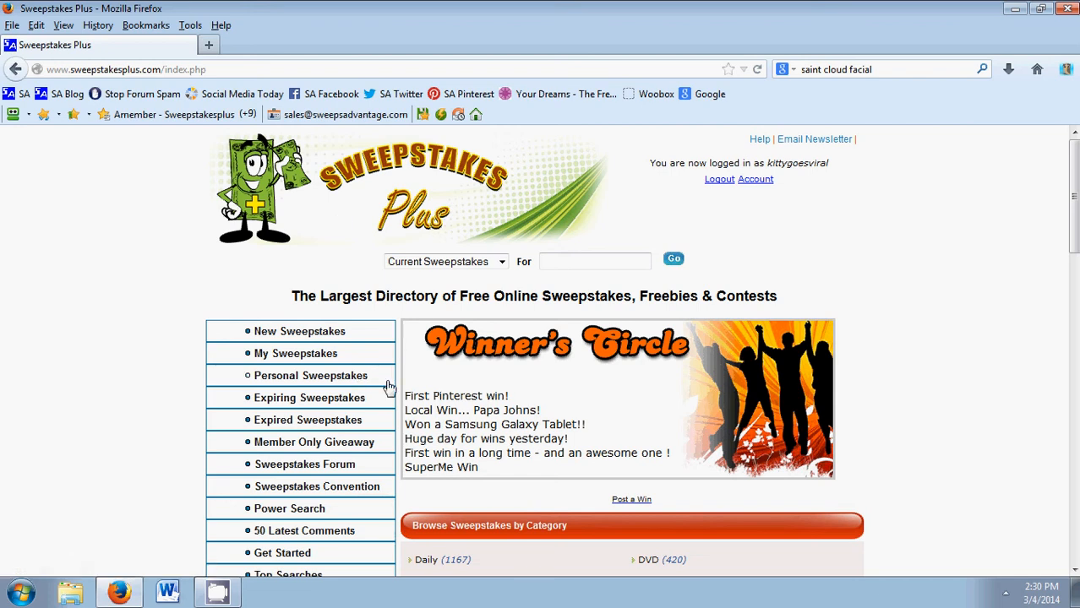
mouse_move(283, 317)
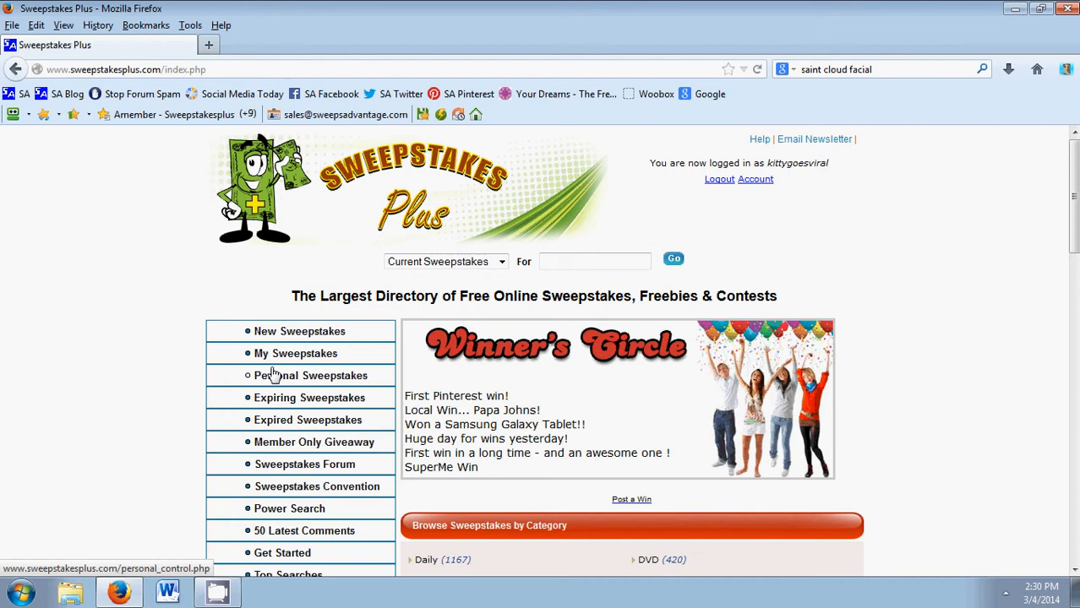
Step: Go to the Personal Sweepstakes page and view the custom category list (only Orlando)
click(309, 375)
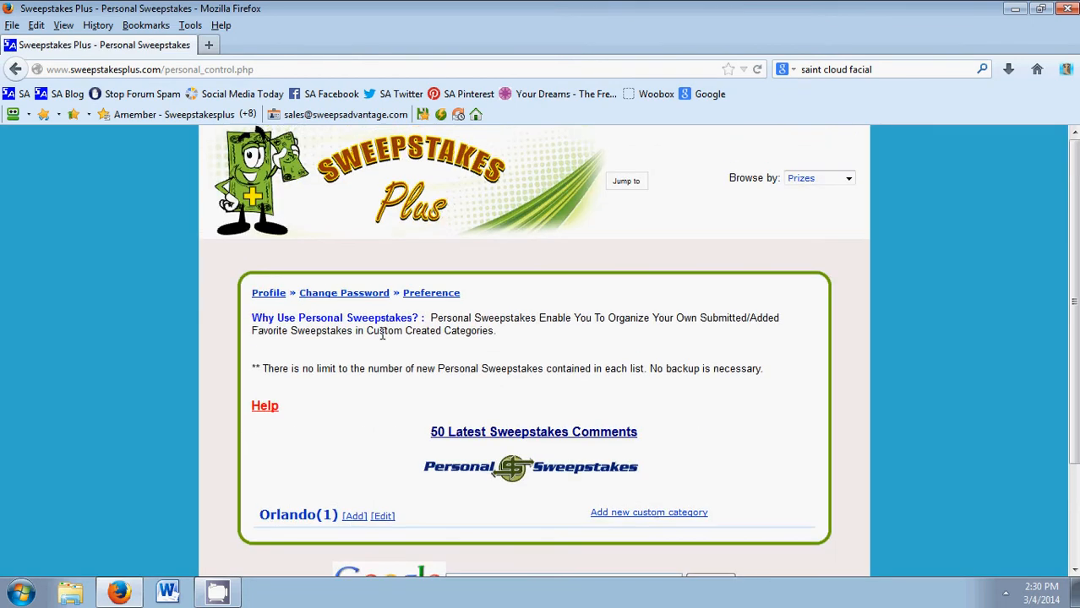
scroll(down, 3)
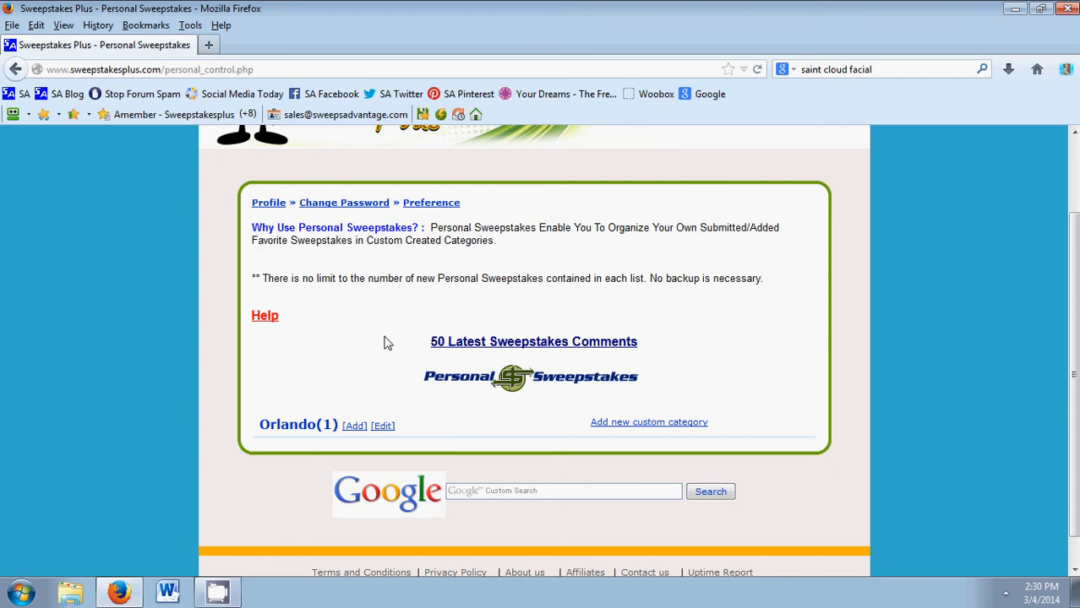
mouse_move(391, 355)
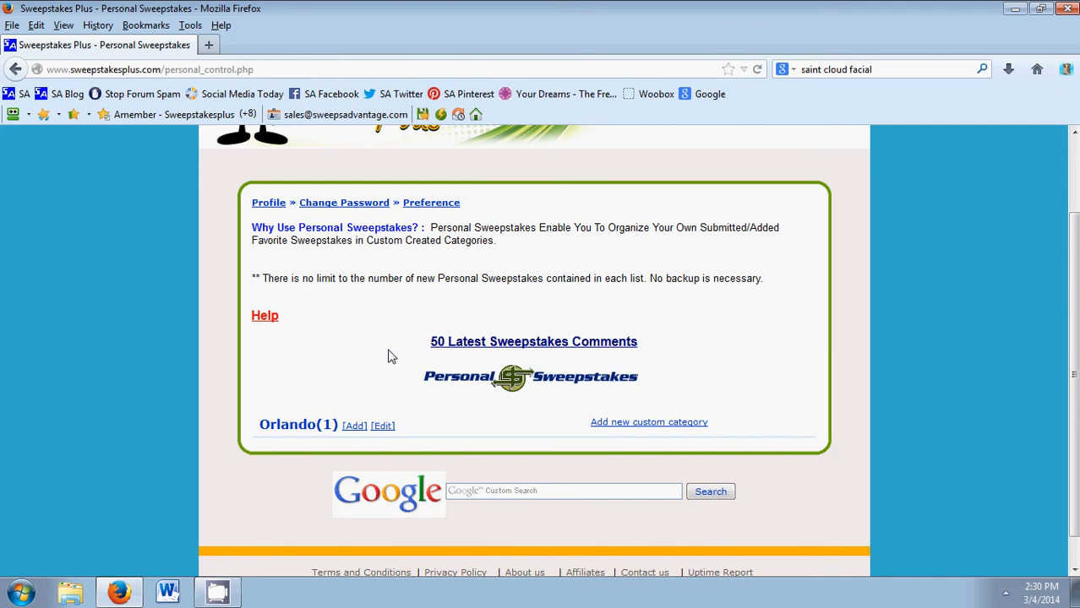
mouse_move(735, 473)
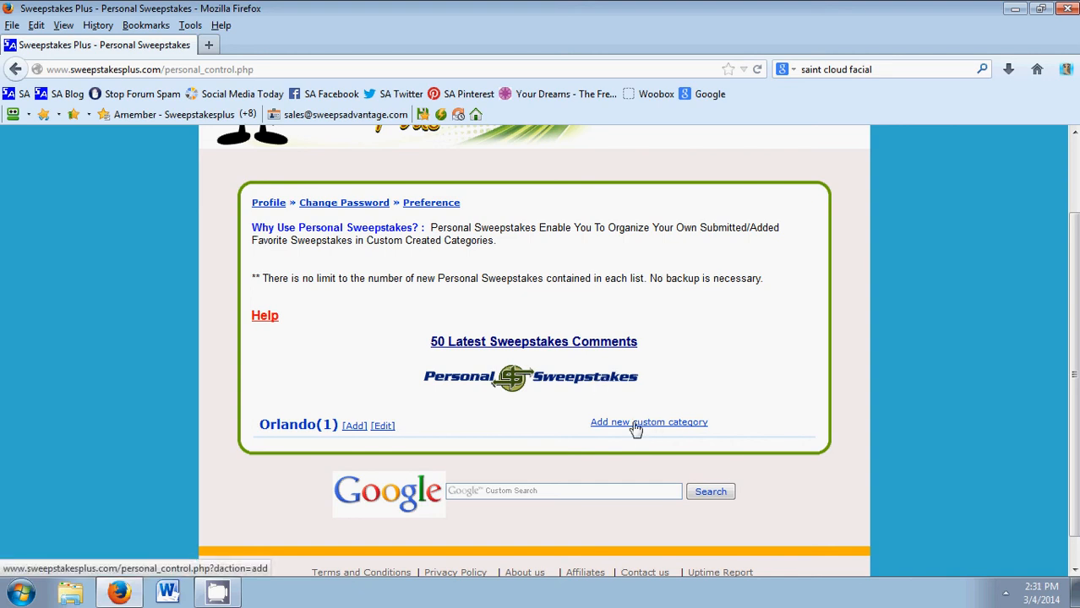
Step: Add a new custom category named Local and save it, listed under Orlando with zero entries
click(648, 421)
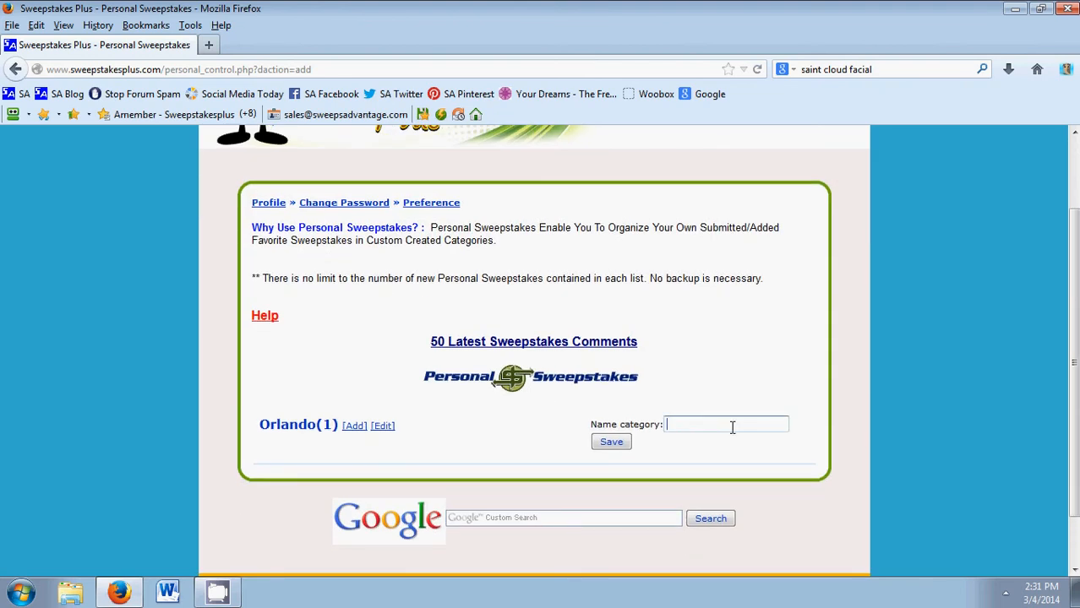
text(LOcal)
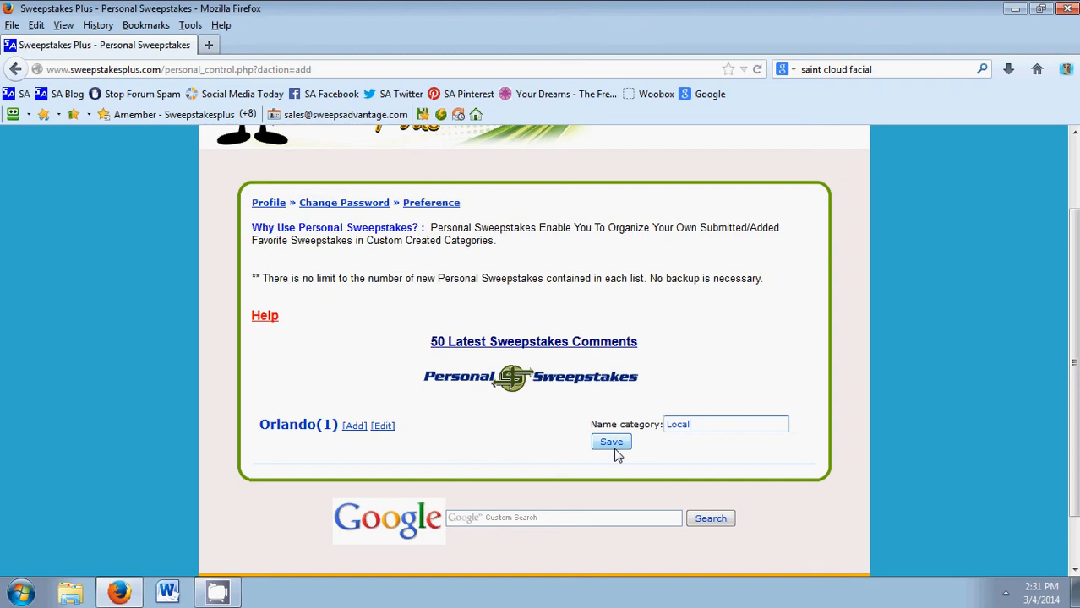
click(611, 441)
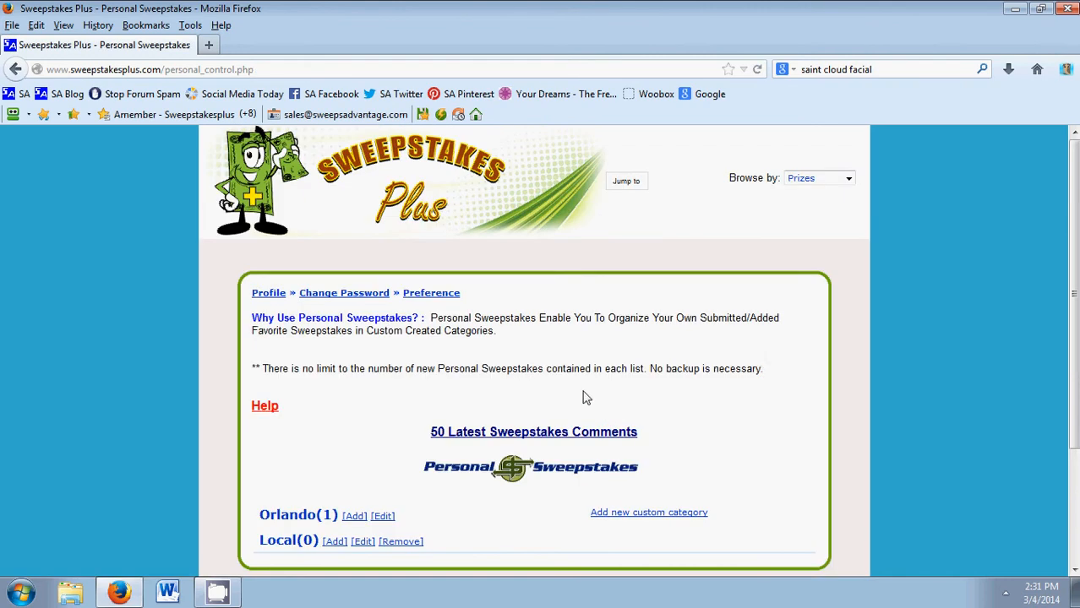
scroll(down, 3)
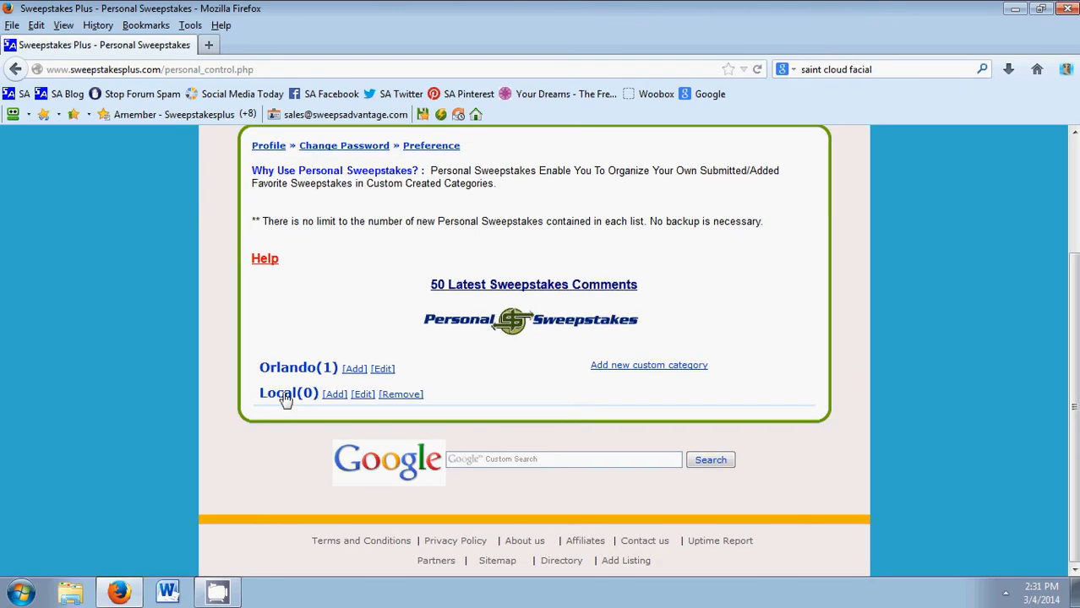
mouse_move(267, 429)
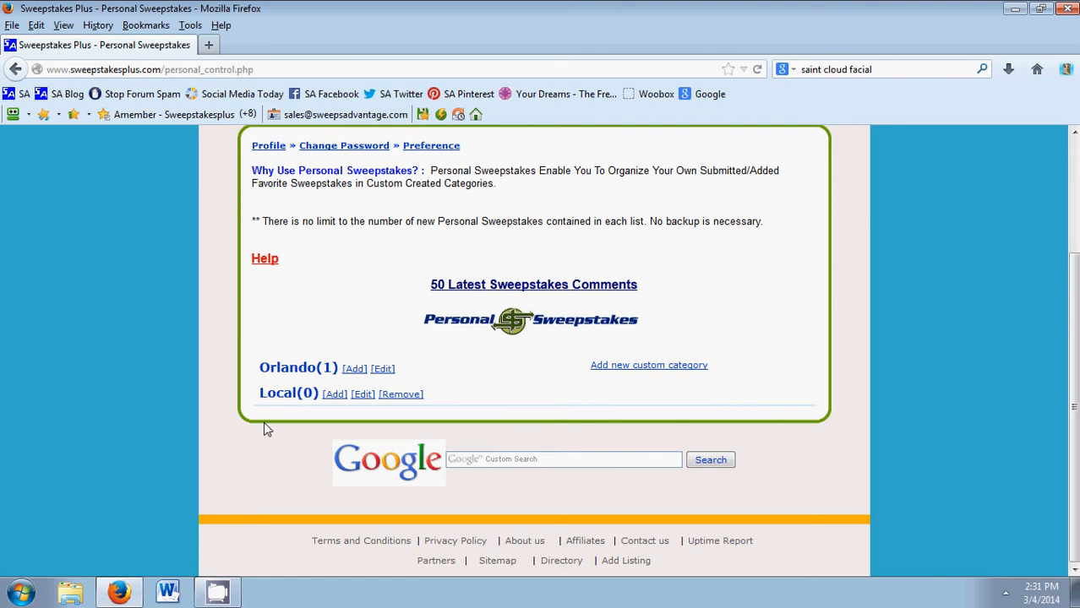
mouse_move(272, 431)
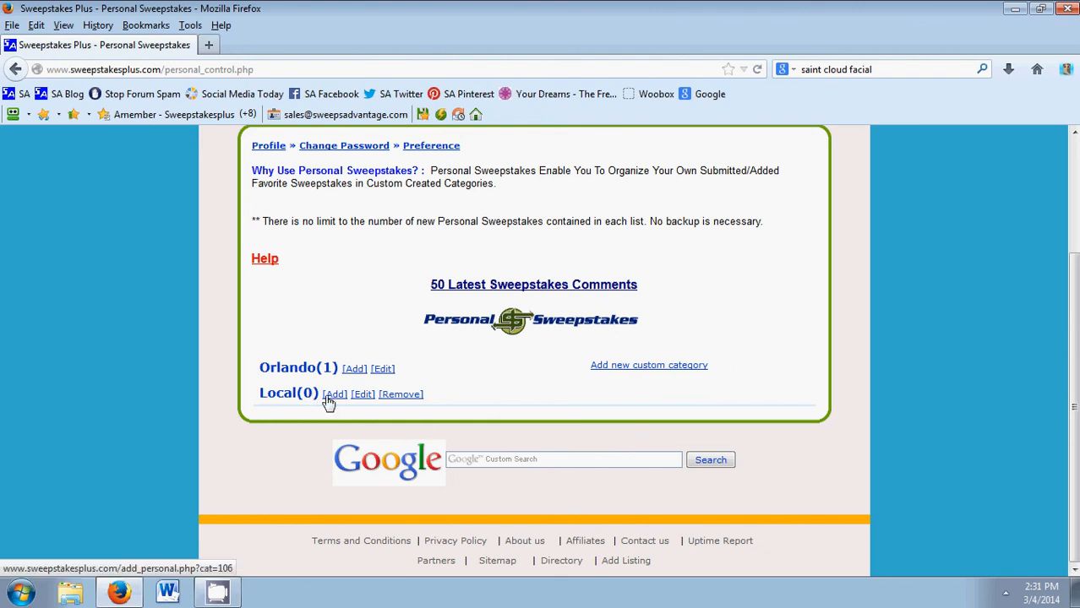
Step: Start a new entry in the Local category titled 'Local concert sweep'
click(335, 395)
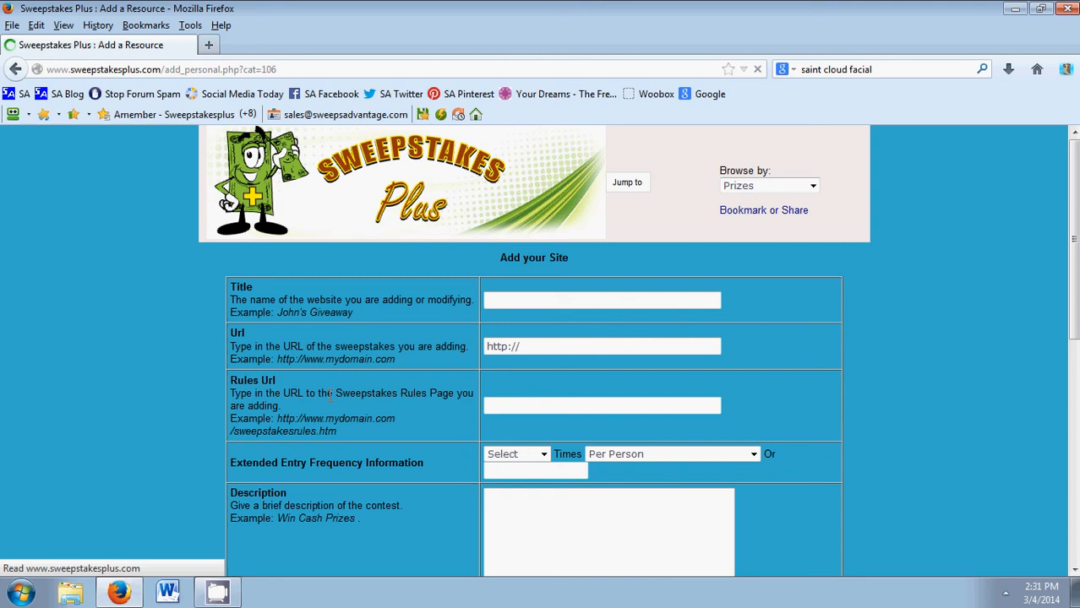
click(602, 300)
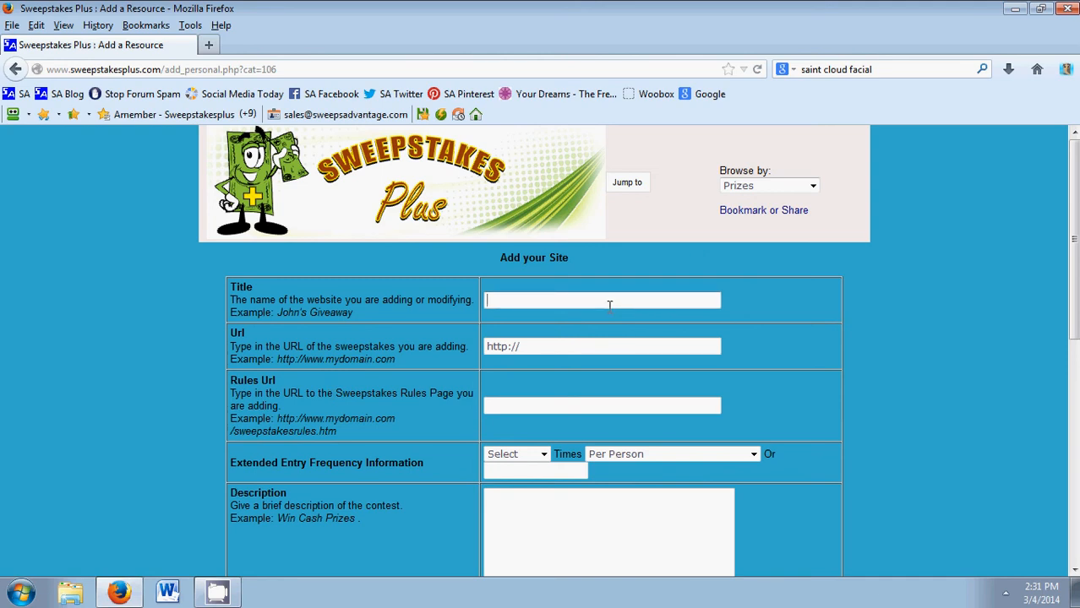
text(LOcal)
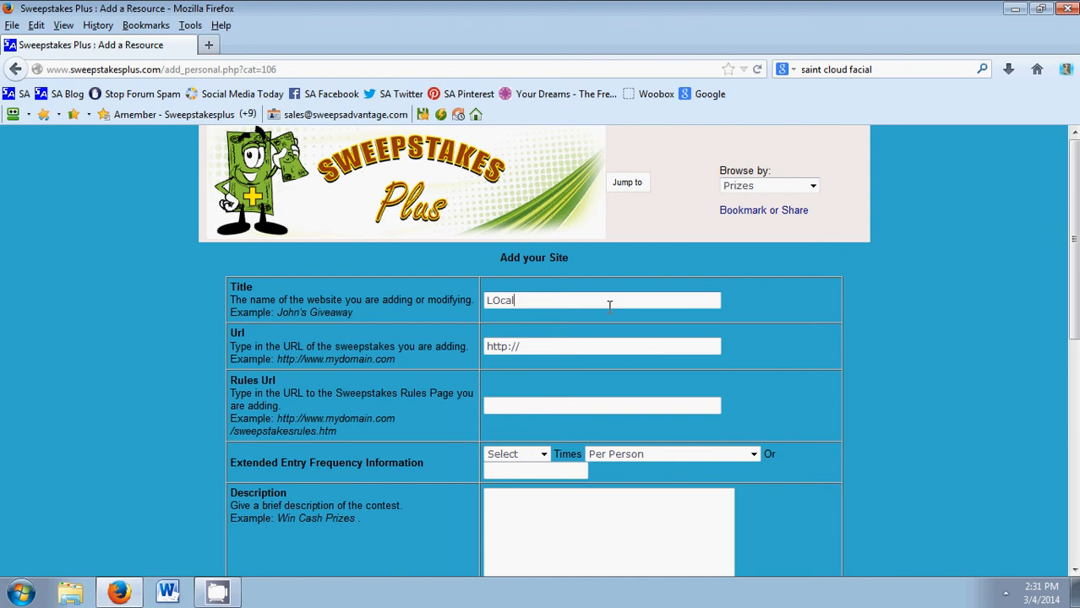
text(concert)
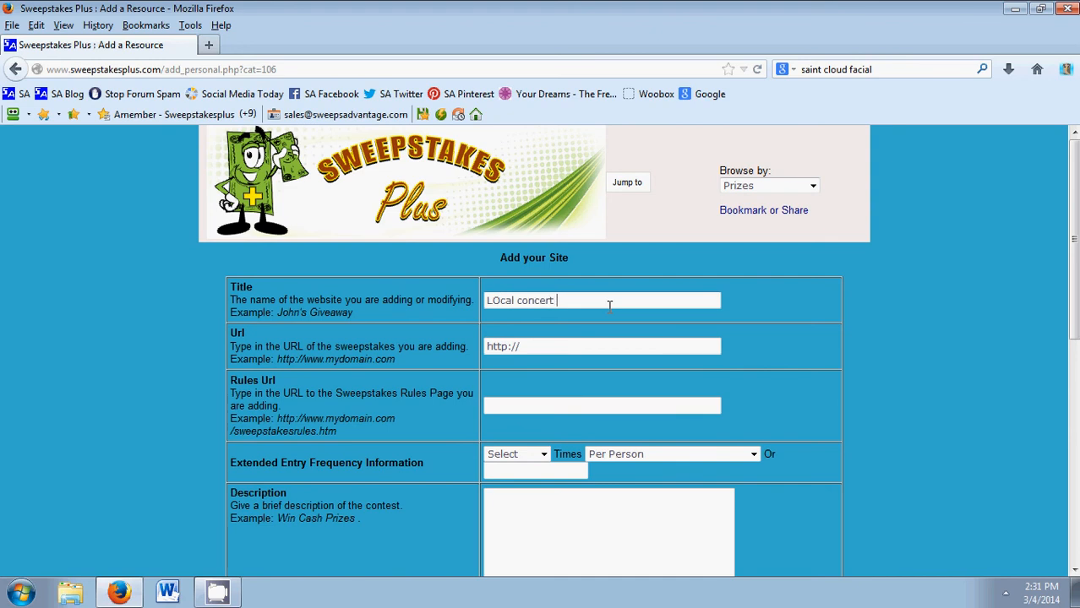
text(sweep)
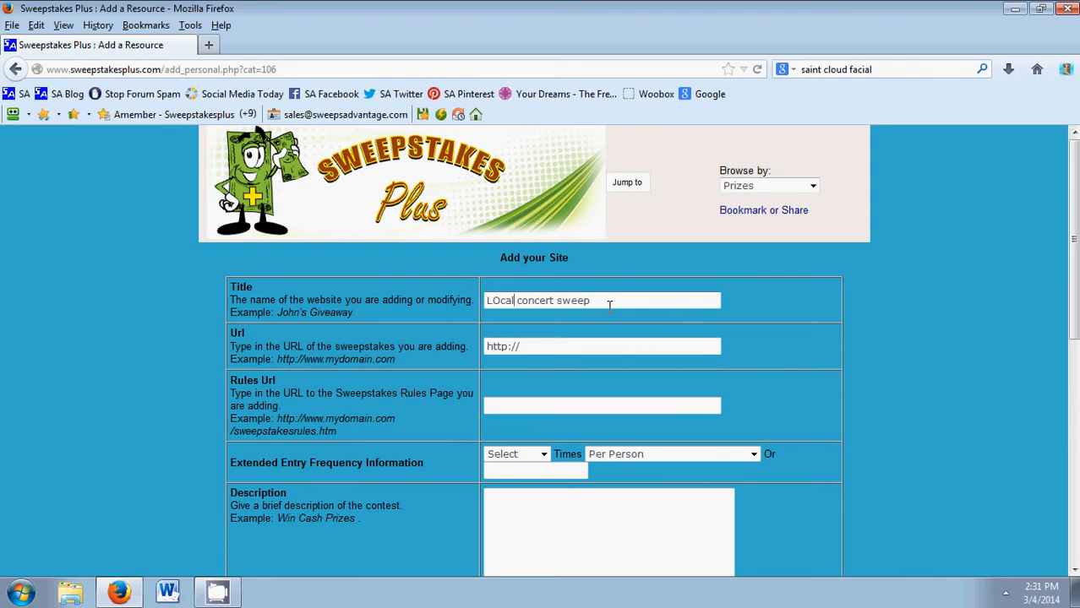
text(Local concert sweep)
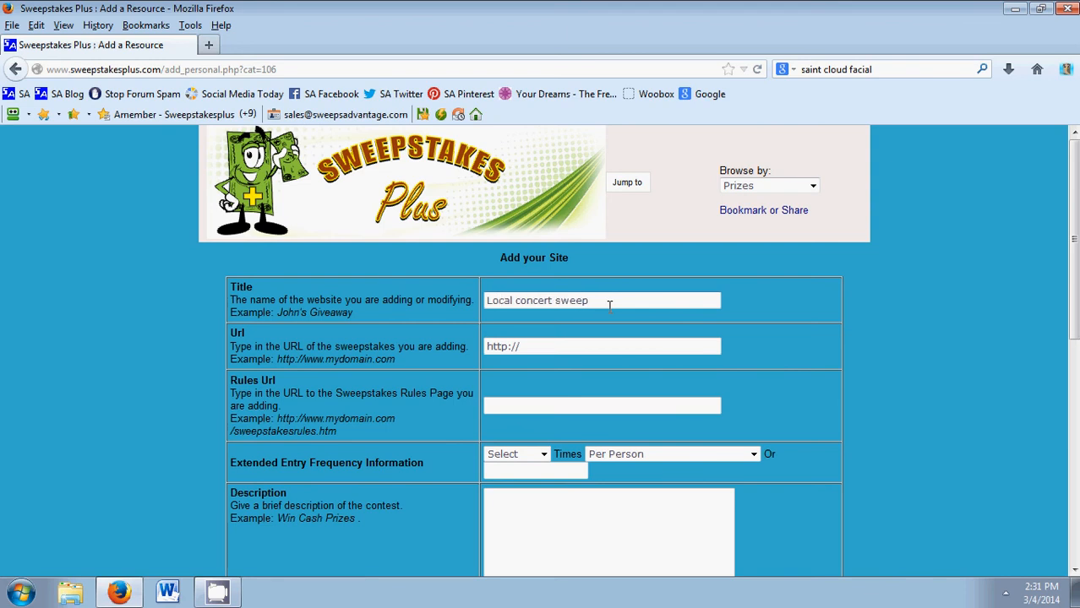
Step: Fill the sweepstakes web address with the suggested test.com URL and move past the rules address
click(627, 182)
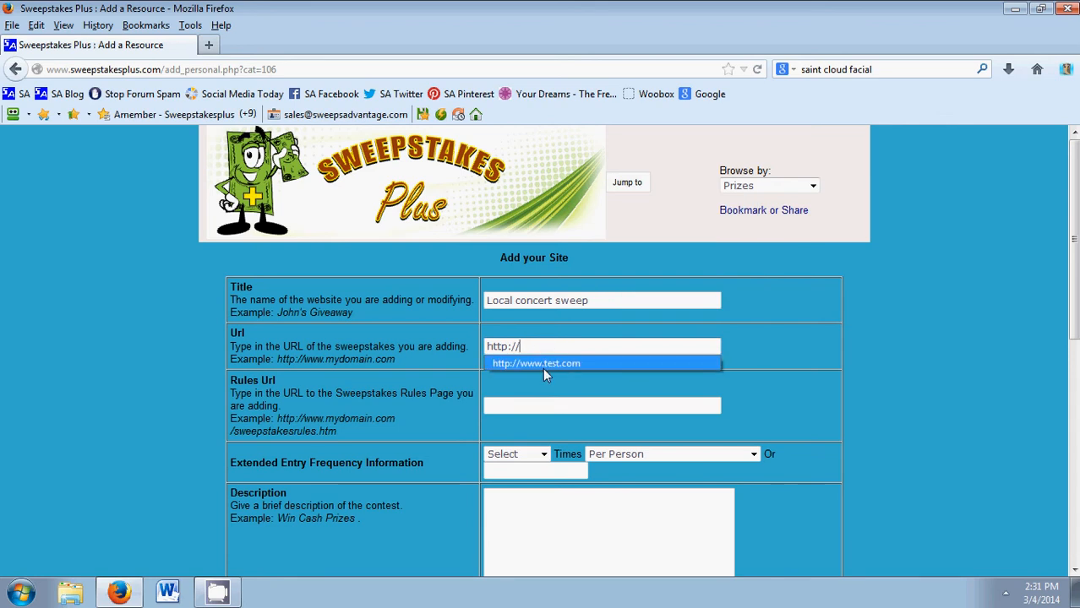
click(536, 363)
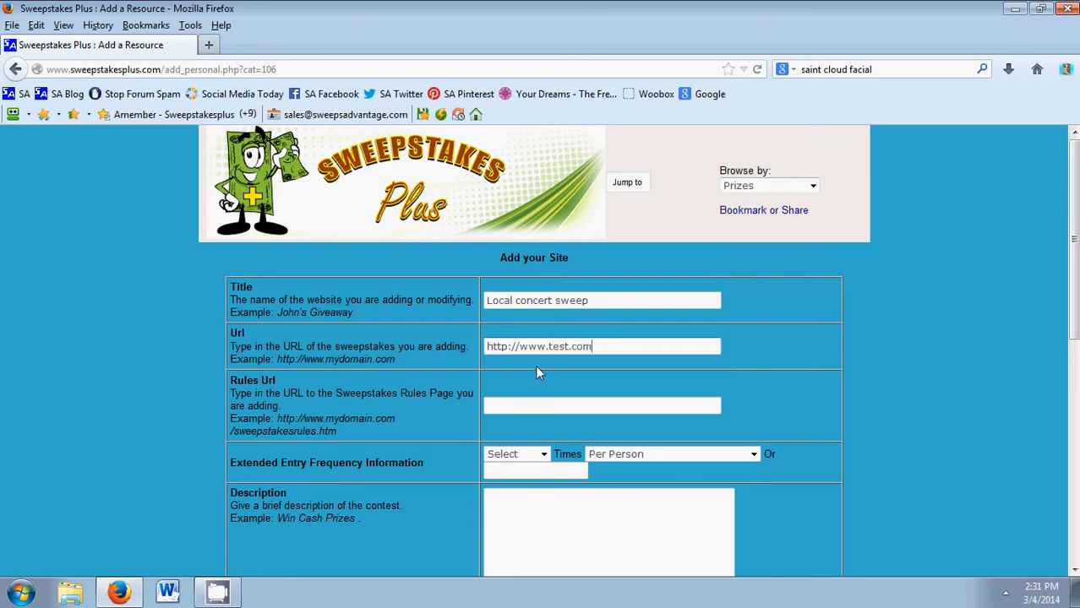
scroll(down, 3)
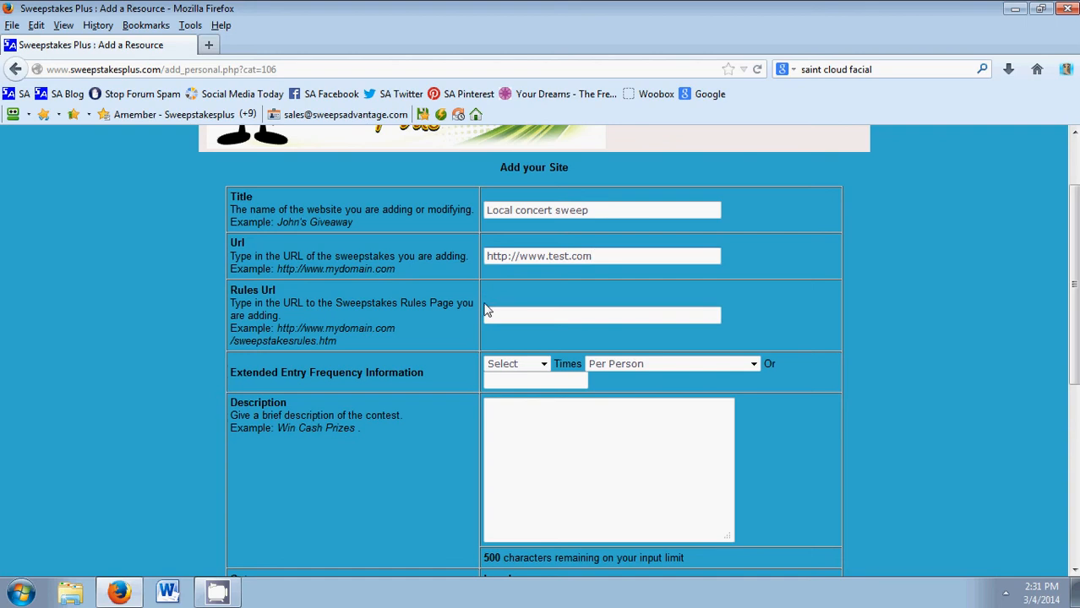
click(602, 316)
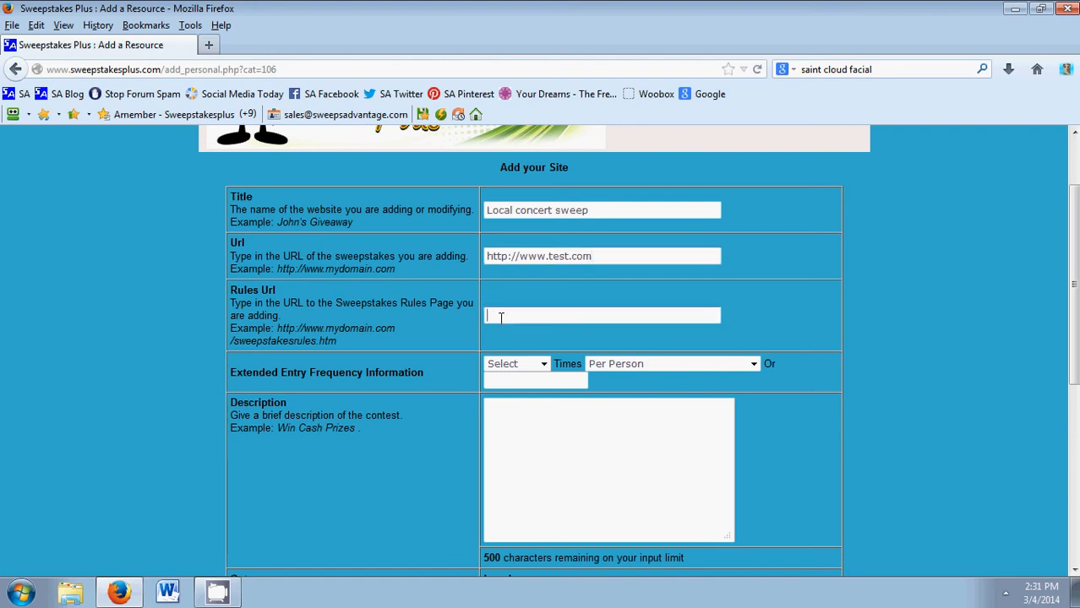
scroll(down, 3)
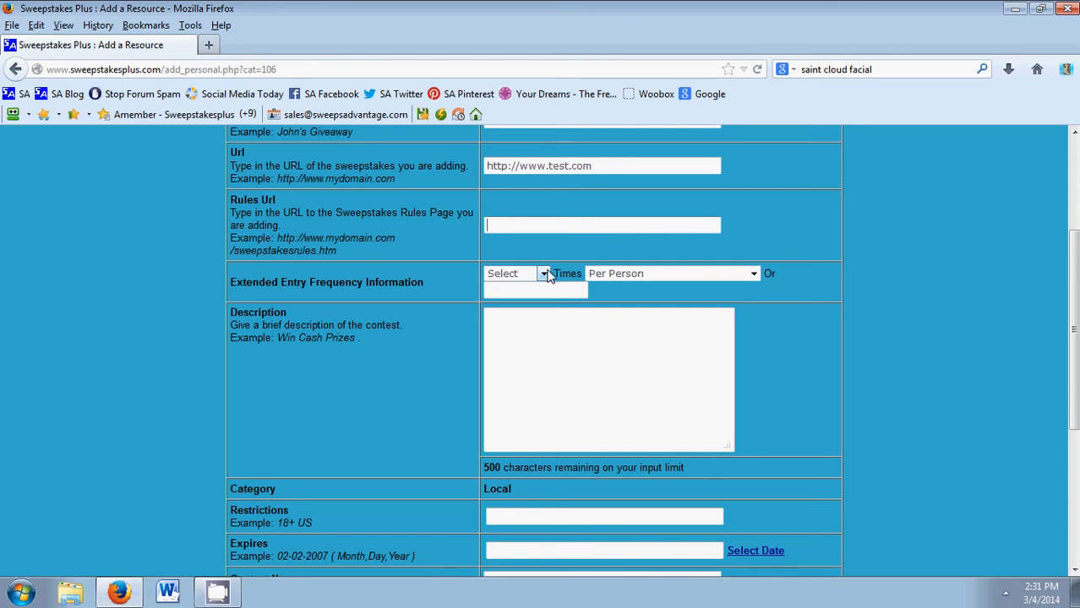
Step: Limit entries to 1 per person and enter the description 'Win local concert tickets'
click(516, 273)
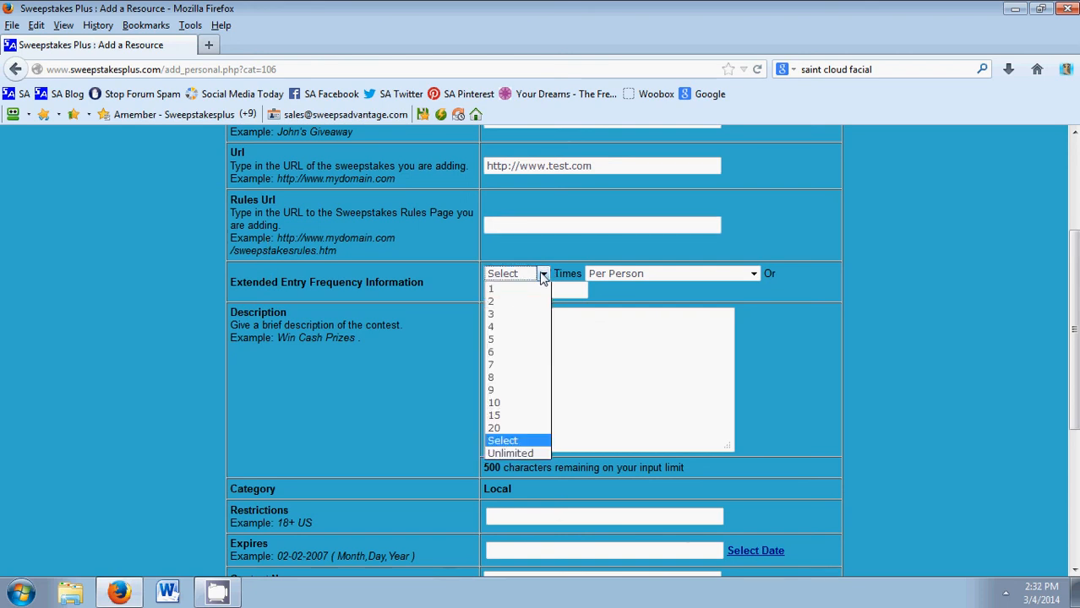
click(490, 289)
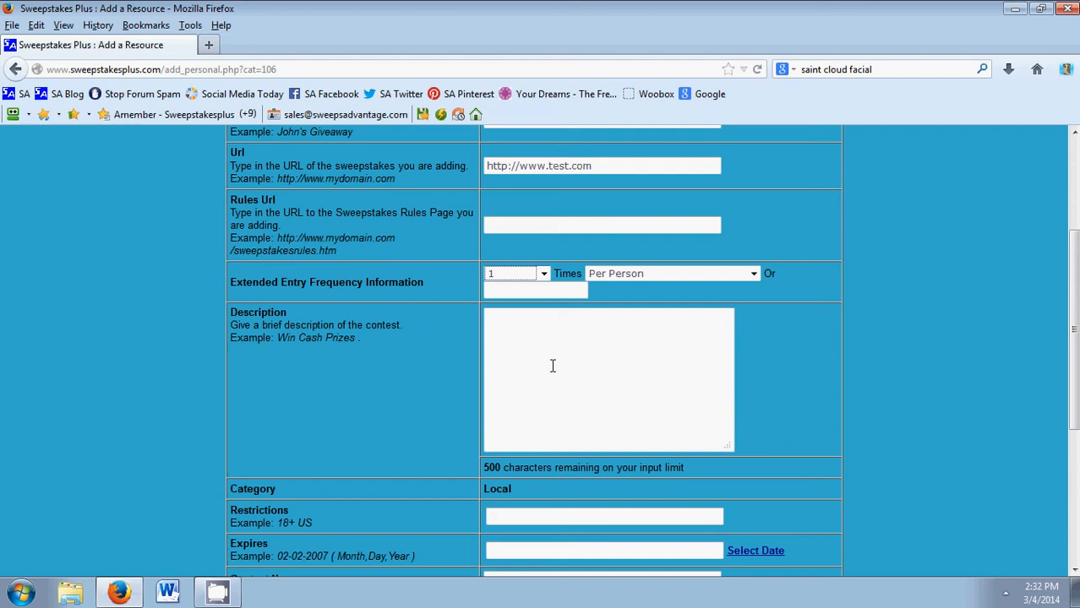
scroll(down, 3)
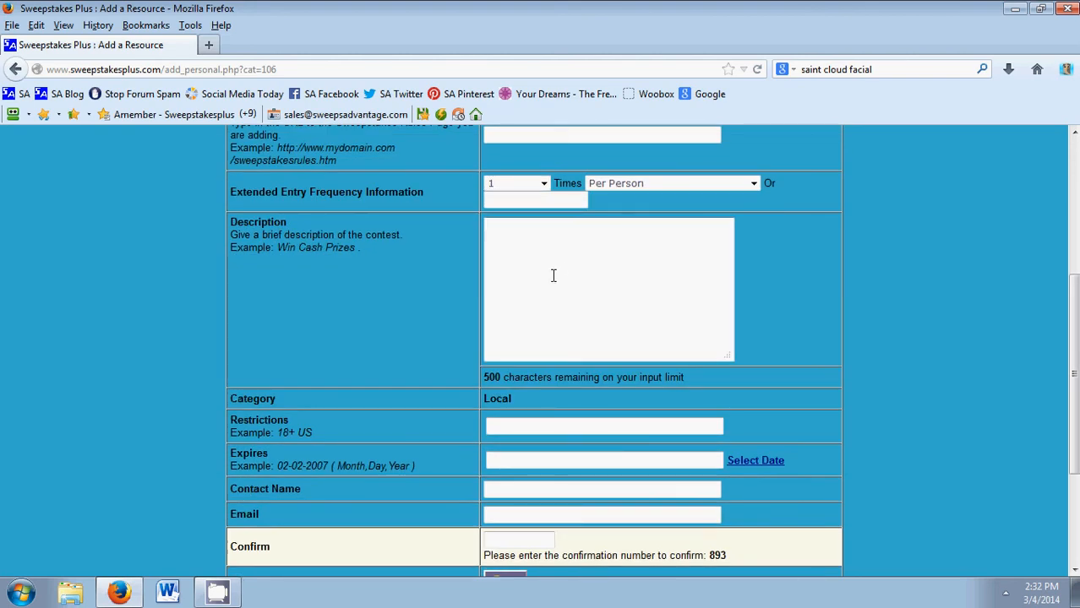
text(Win)
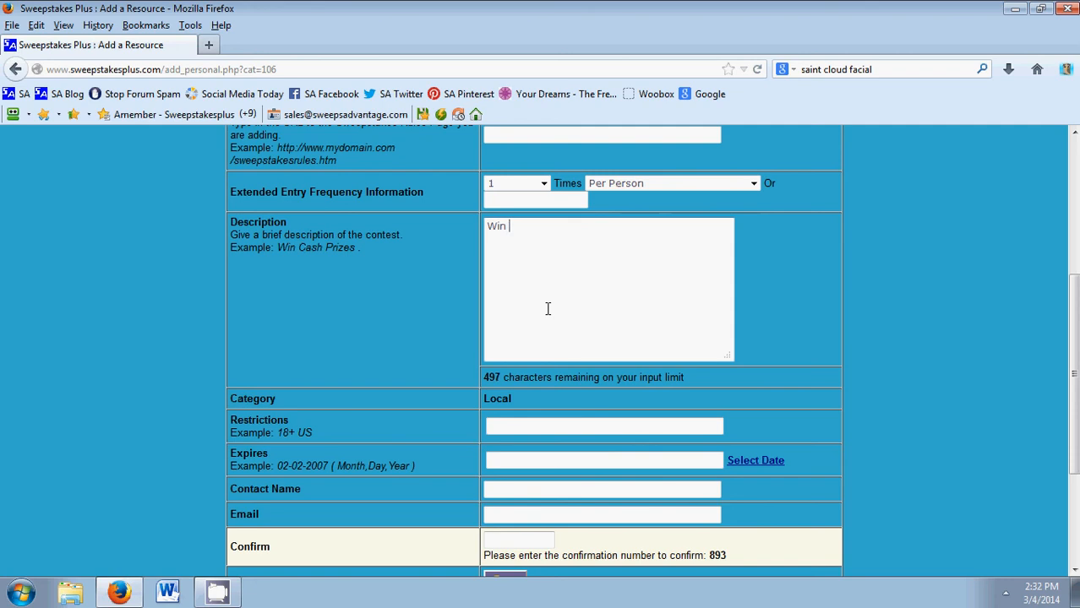
text(local co)
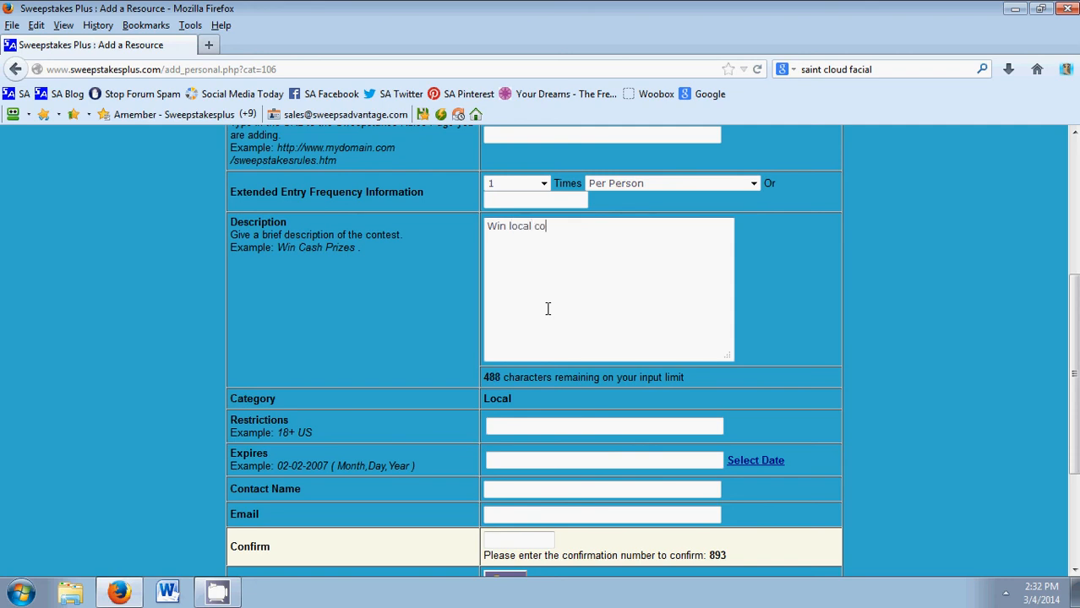
text(ncert tickets)
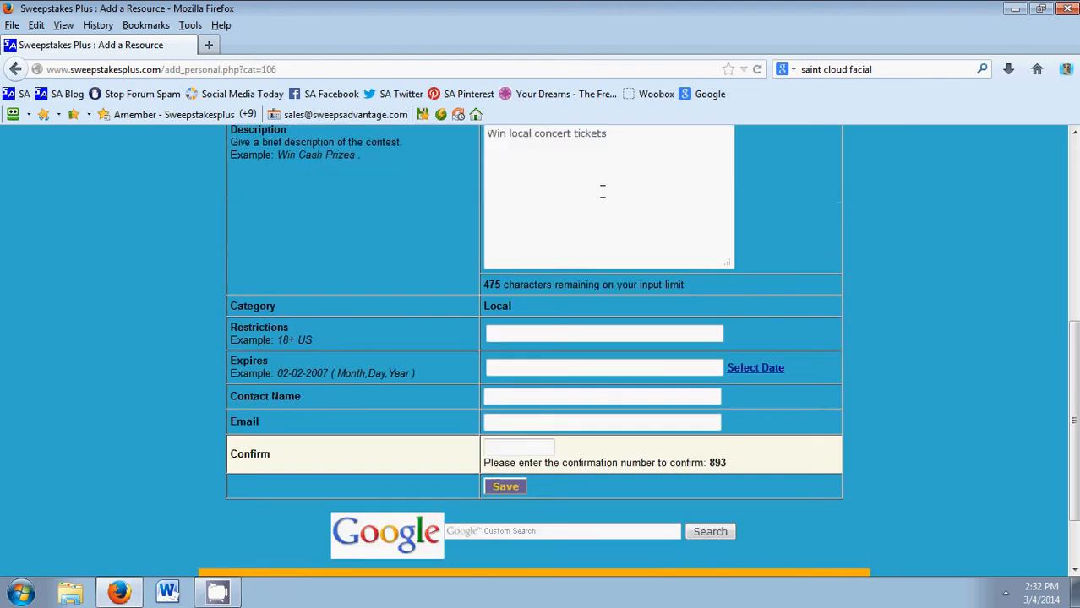
Step: Enter restrictions 14+US and expiry date 04-13-2014
scroll(down, 3)
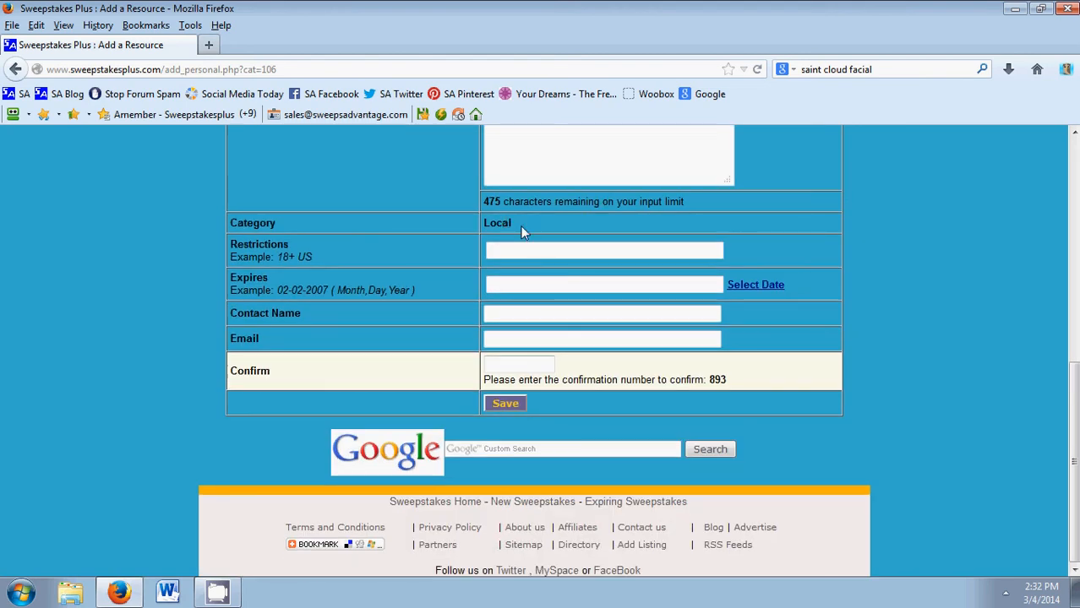
double_click(496, 222)
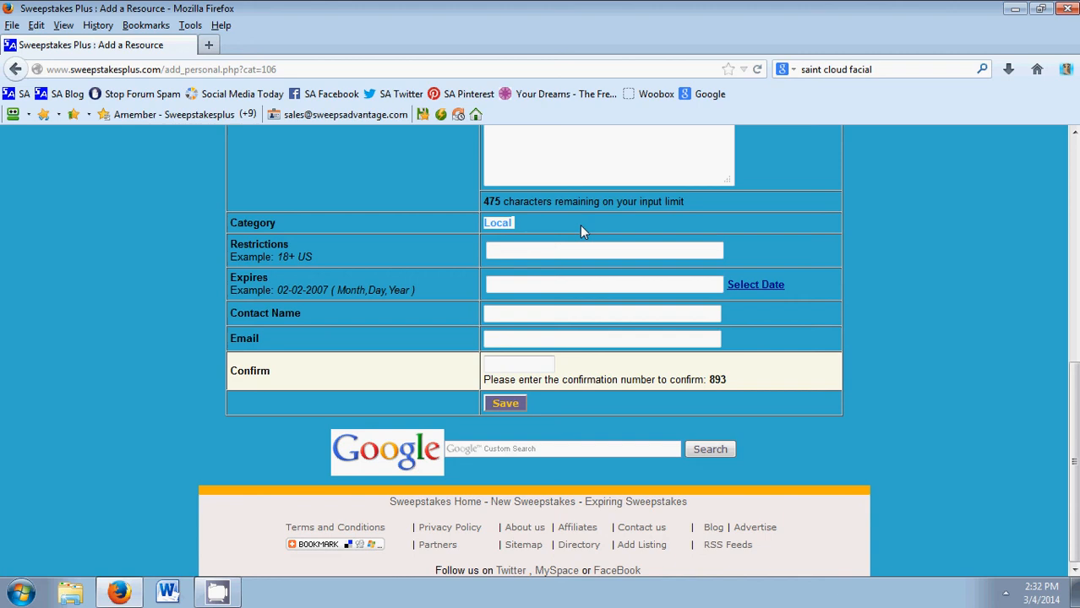
click(603, 250)
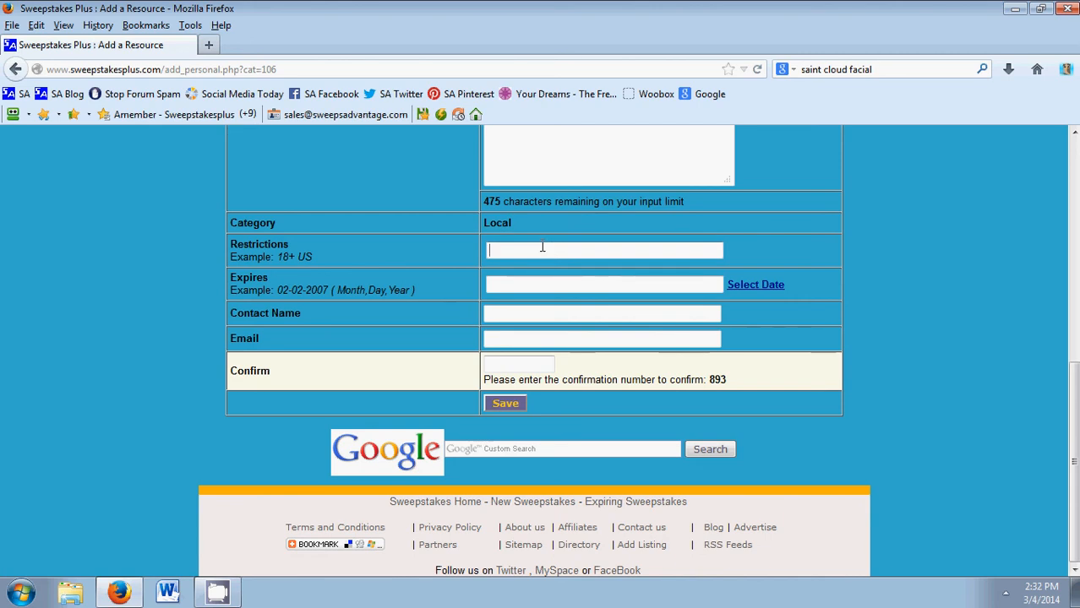
text(14)
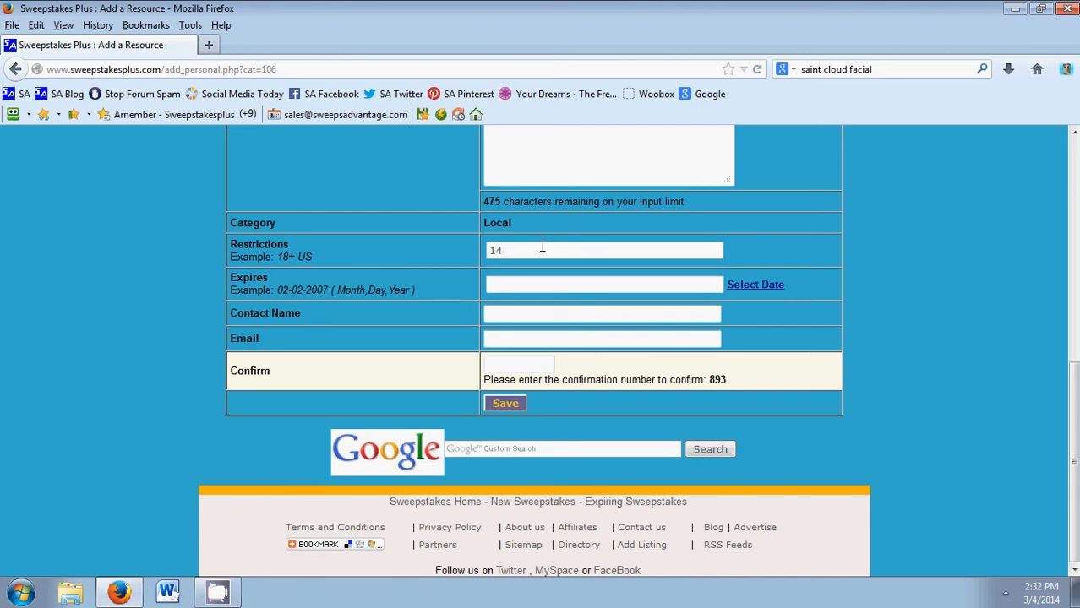
text(+US)
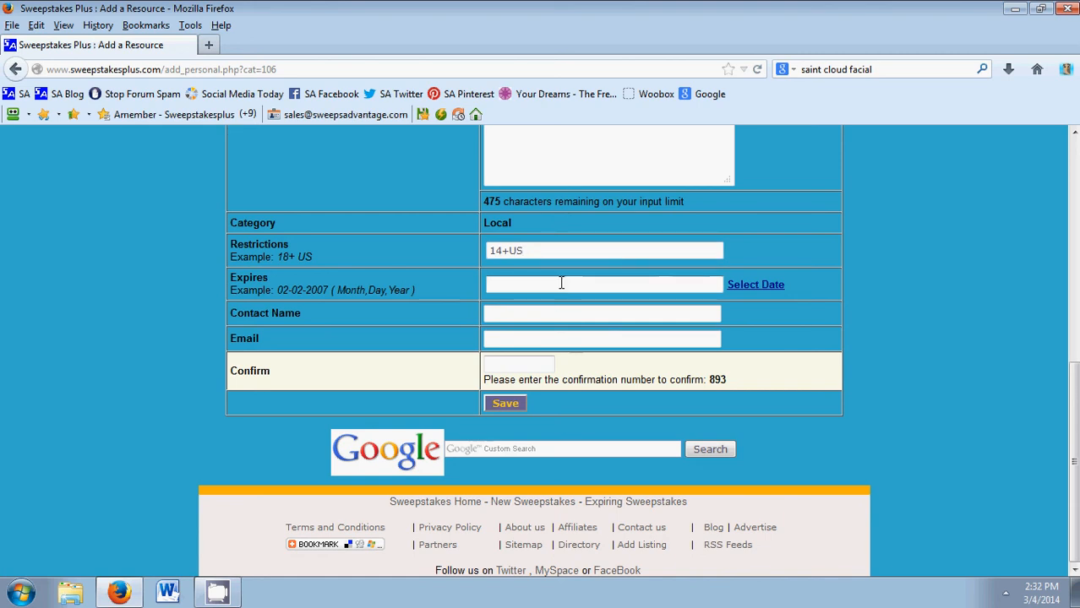
text(4)
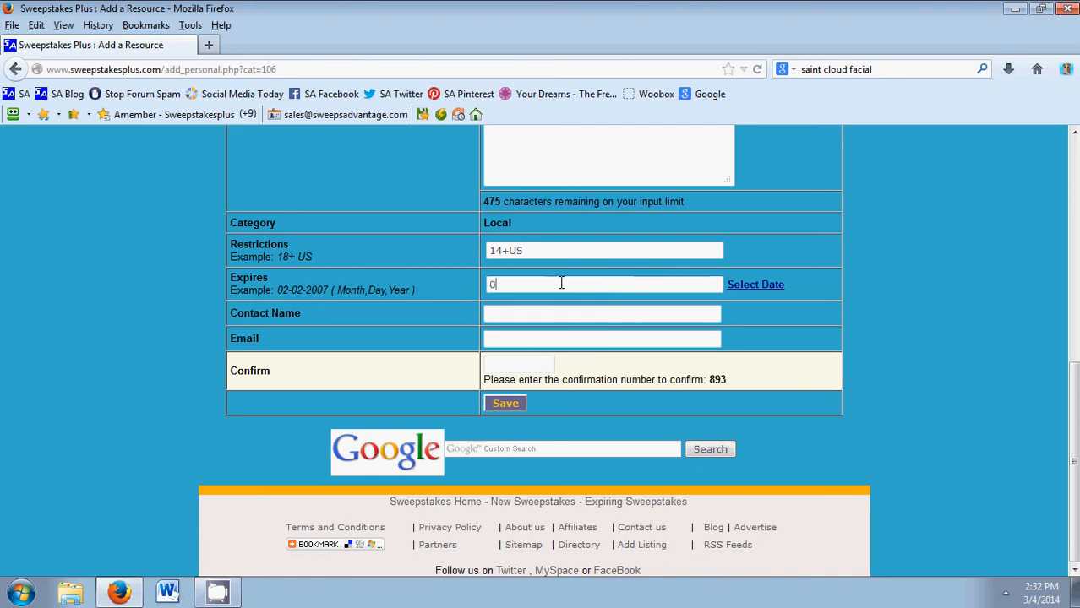
text(04-13-2014)
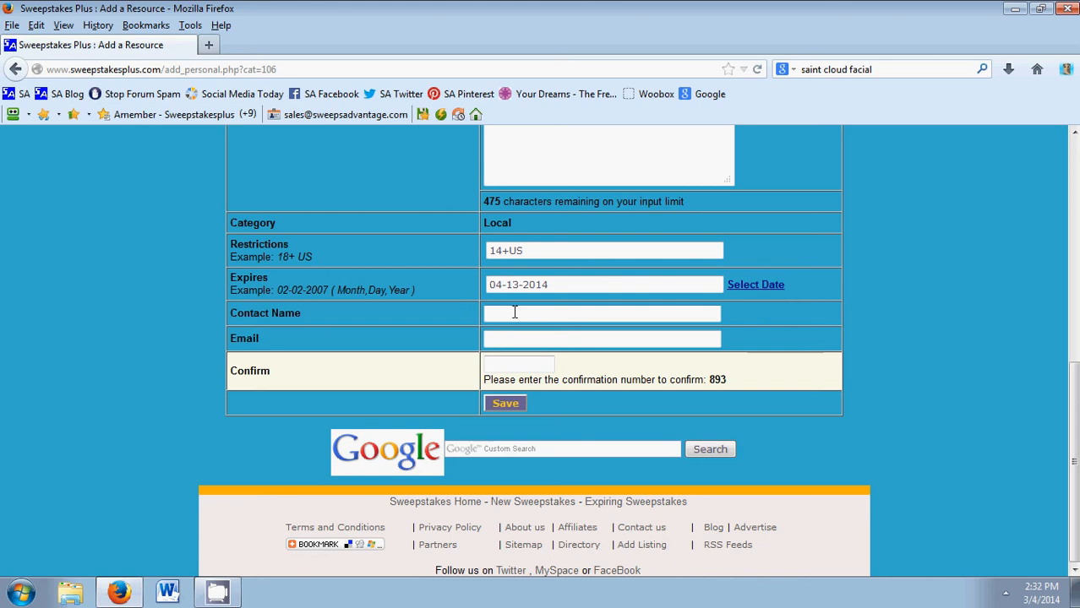
Step: Enter confirmation number 893
click(600, 339)
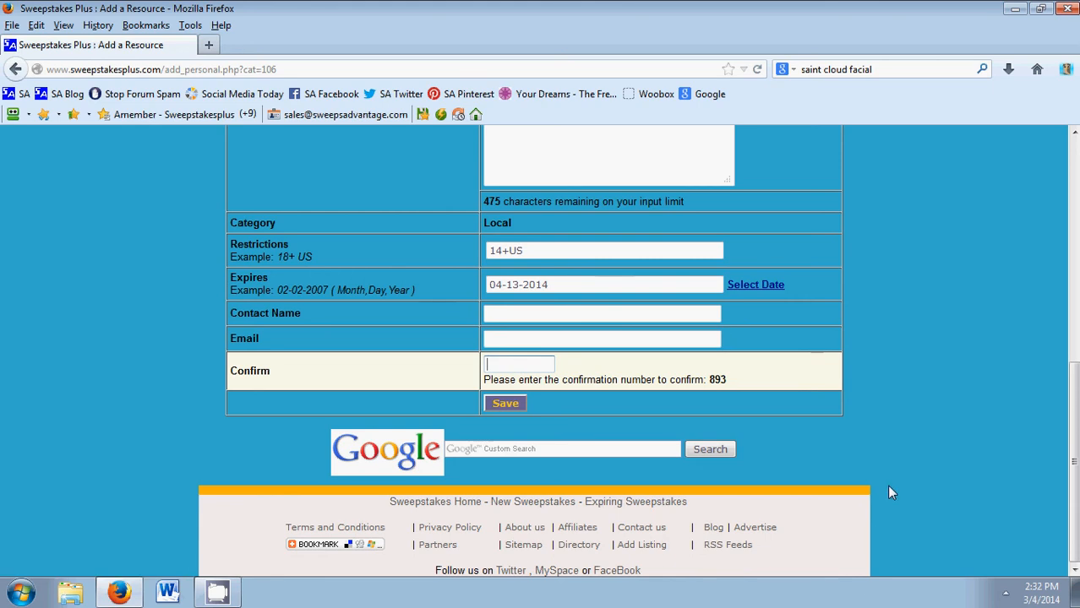
text(89)
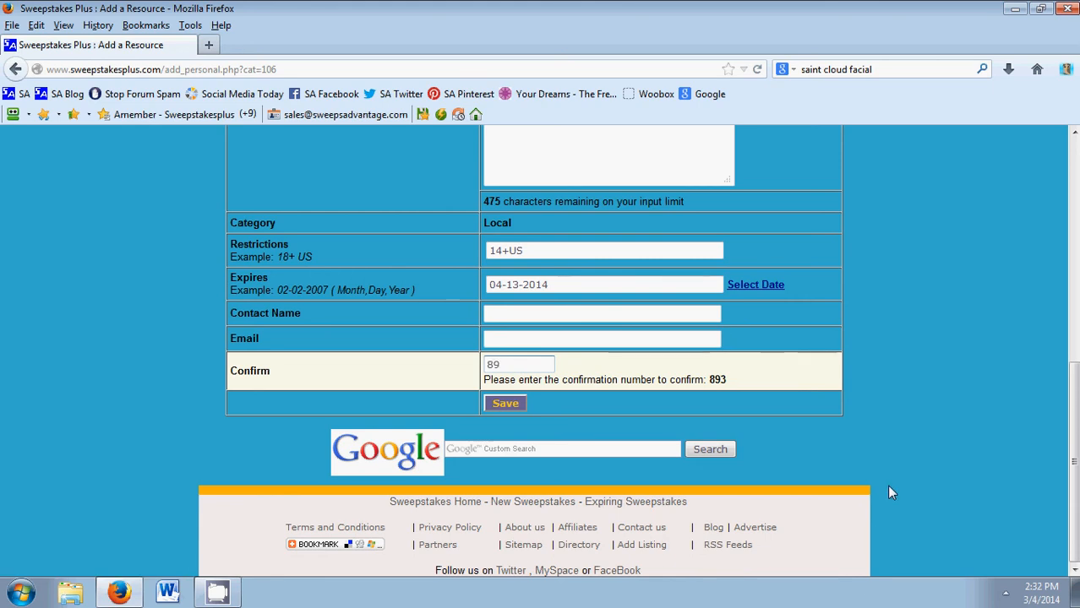
text(3)
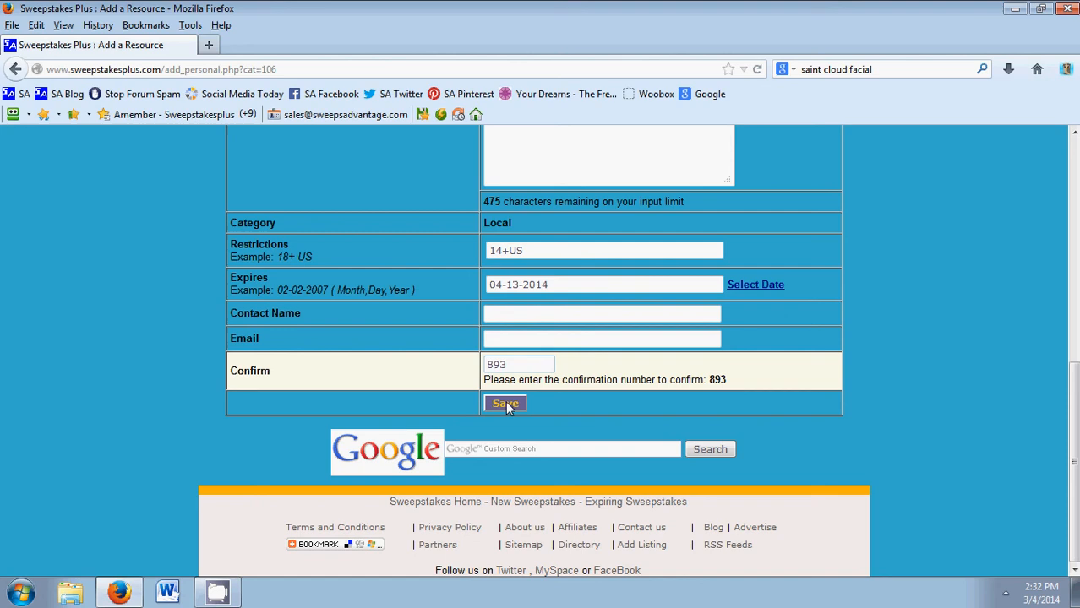
Step: Save the new entry and return to the Personal Sweepstakes page, where Local shows one entry
click(505, 403)
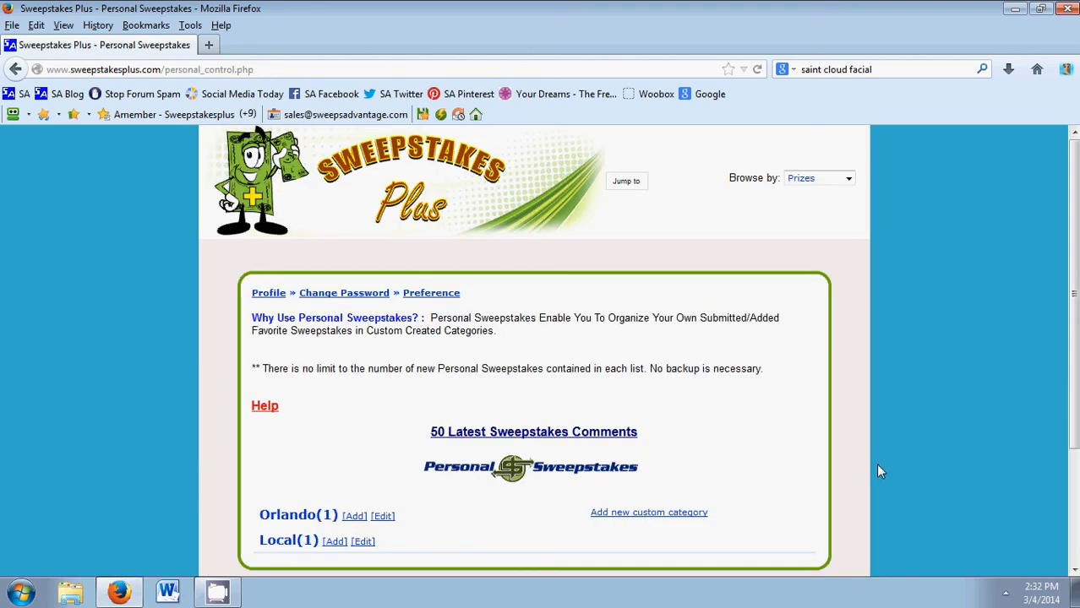
scroll(down, 3)
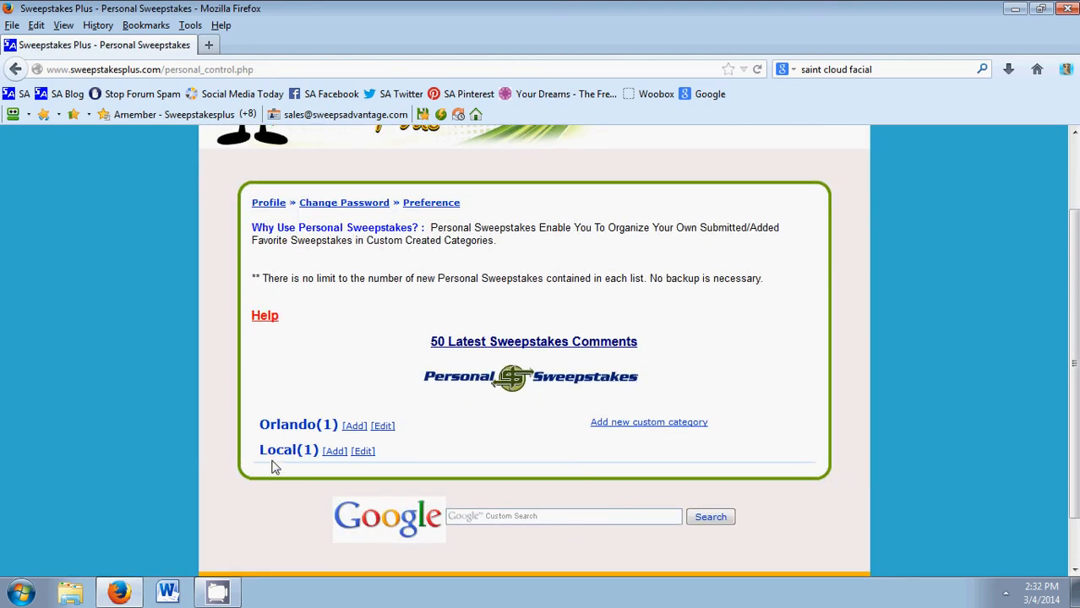
mouse_move(279, 457)
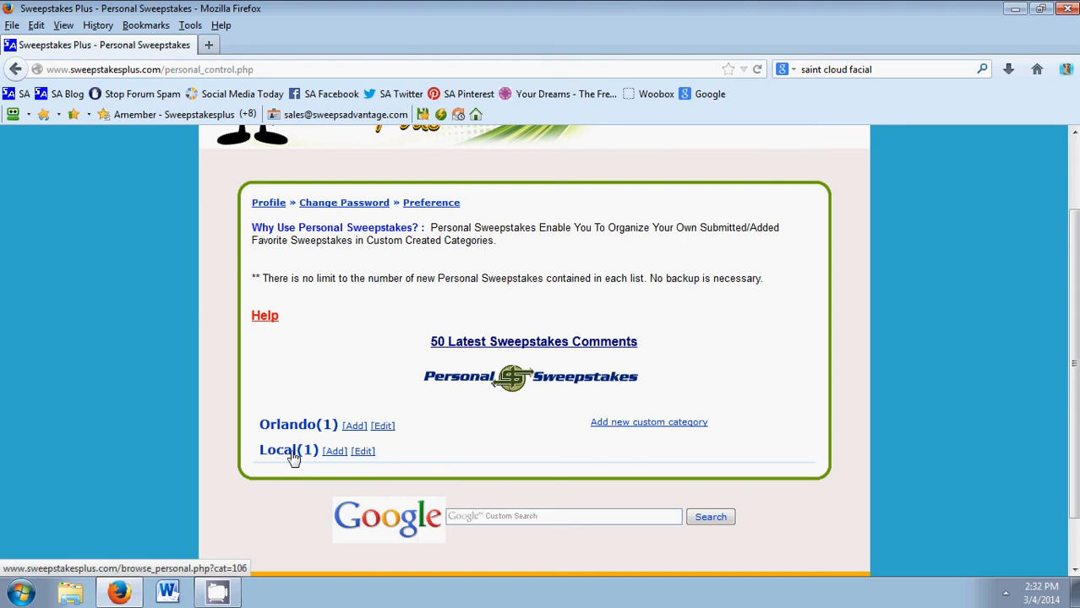
Step: View the Local category's list showing Local concert sweep with 14+US restriction and 04-13-2014 expiry
click(277, 449)
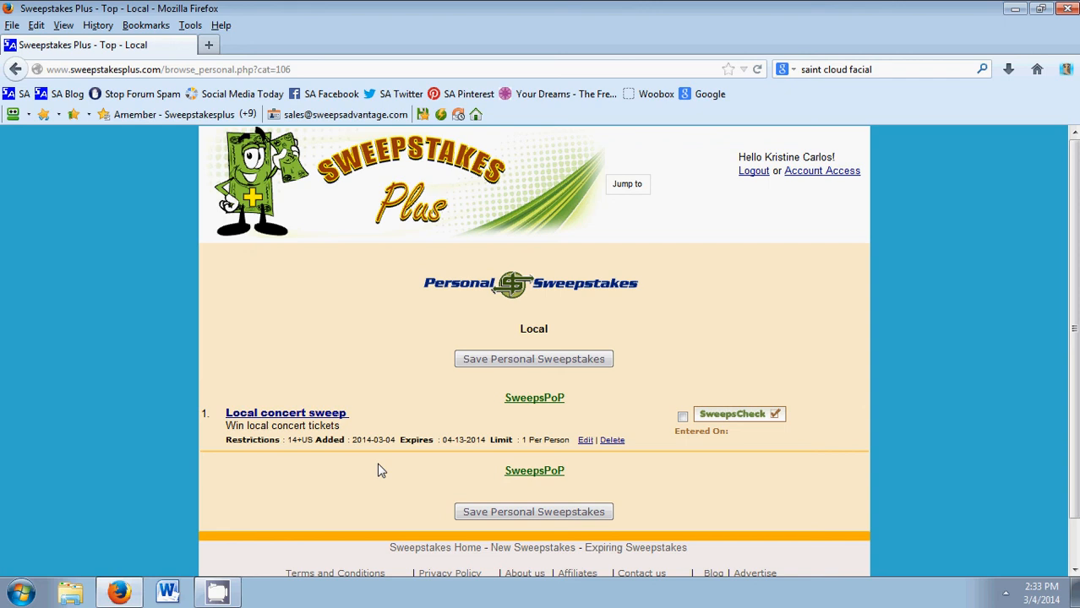
mouse_move(786, 393)
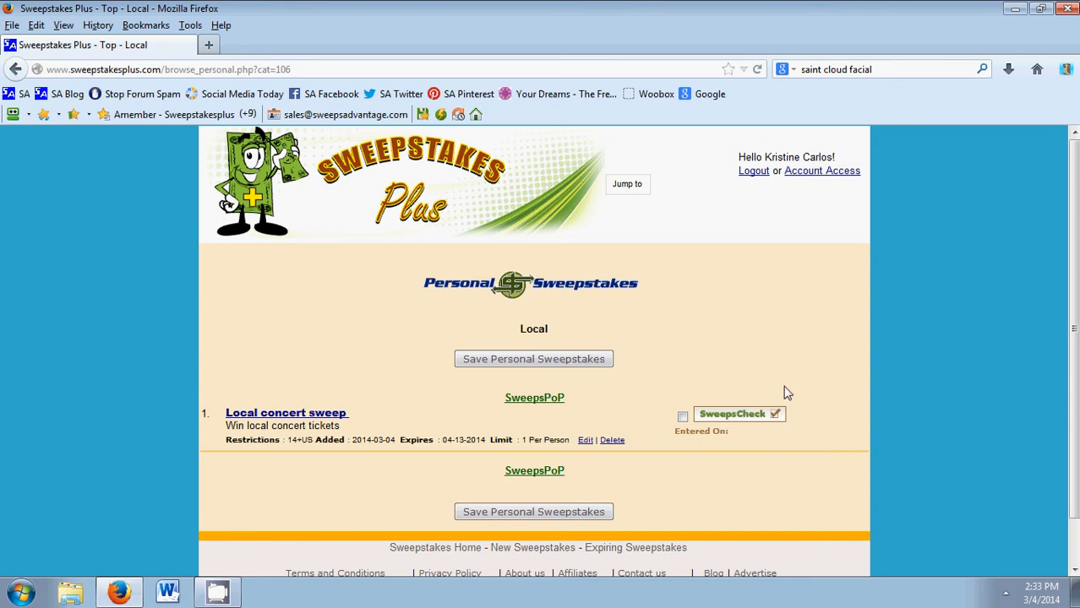
mouse_move(547, 413)
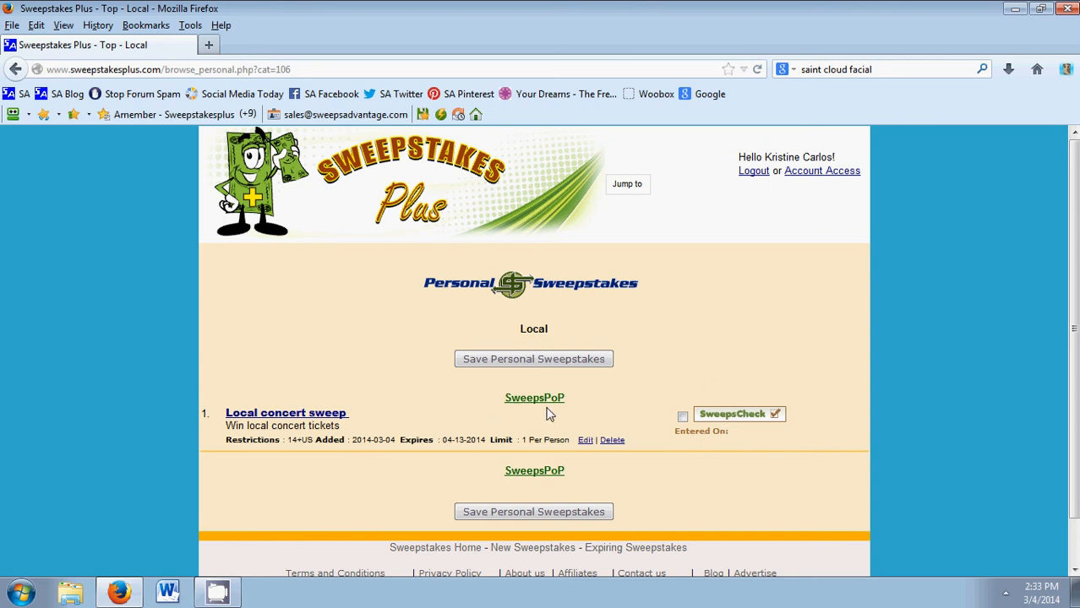
click(534, 398)
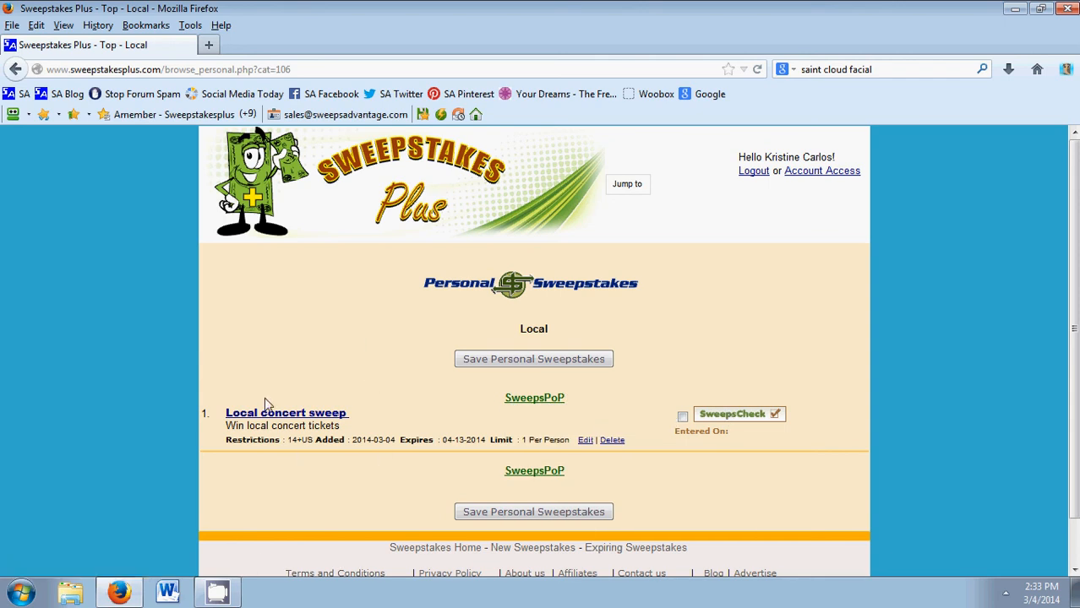
mouse_move(274, 385)
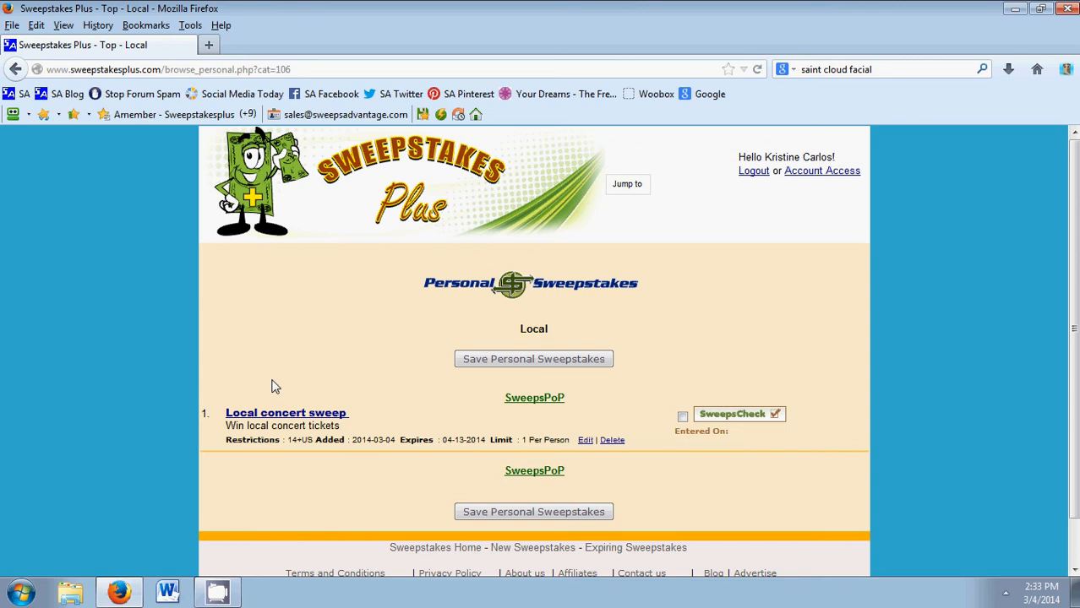
mouse_move(289, 398)
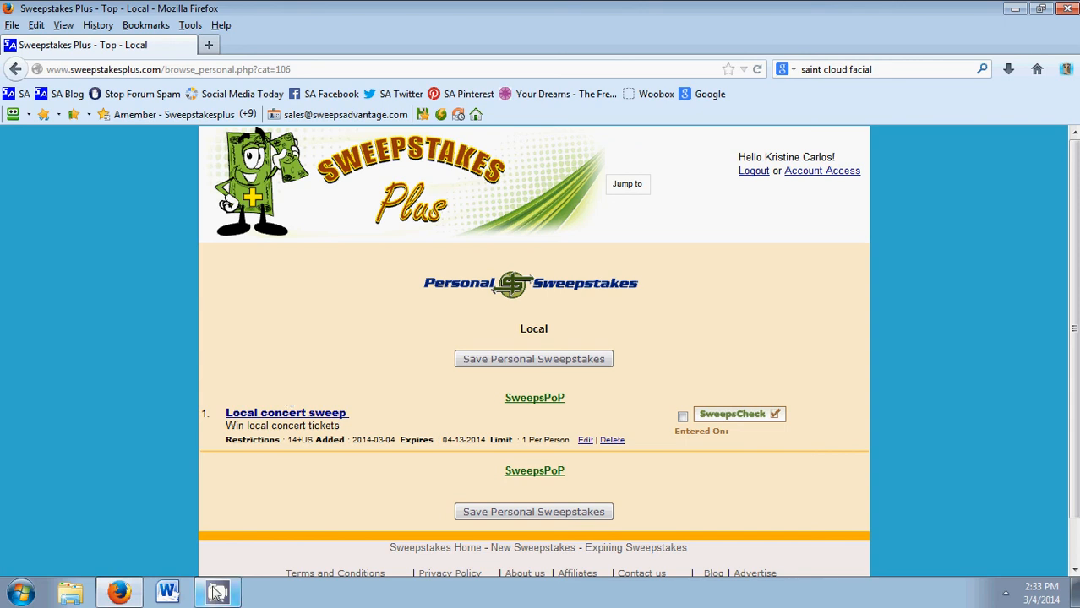
mouse_move(217, 591)
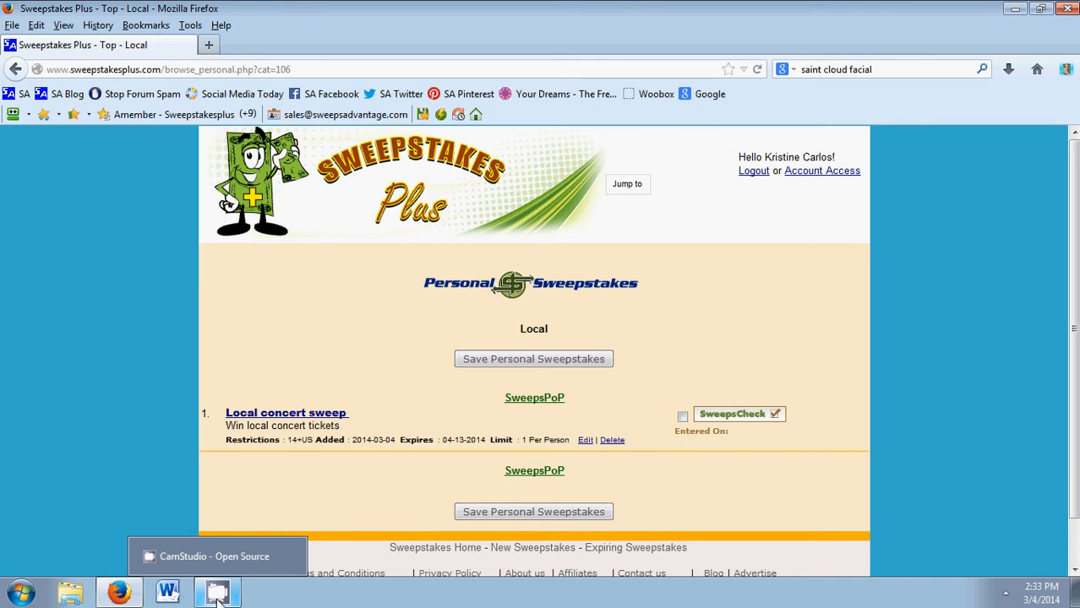
Step: Restore the CamStudio recorder window over the browser from the taskbar
click(217, 592)
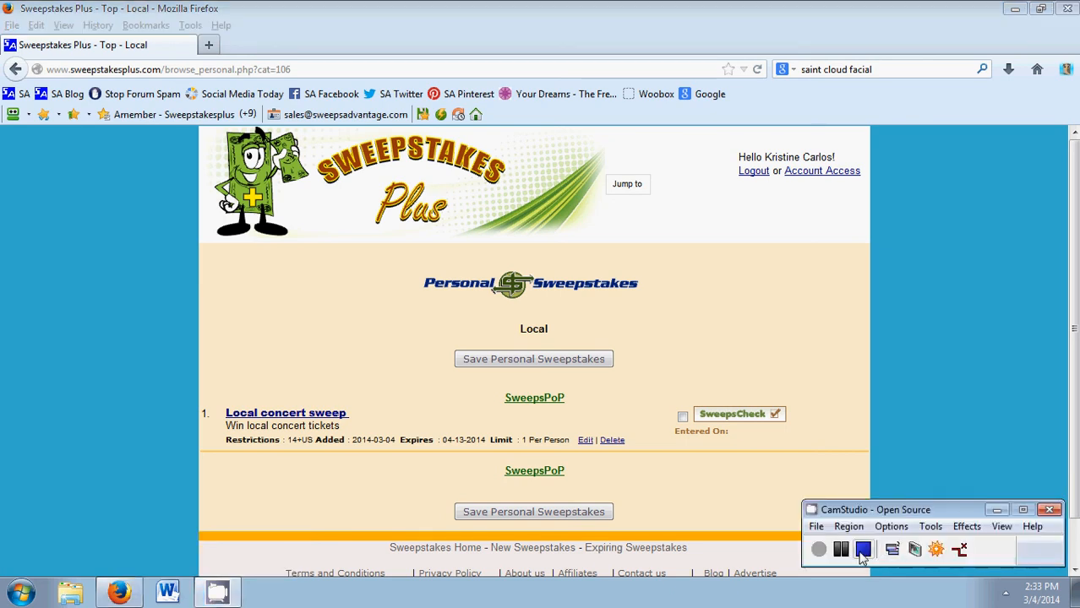